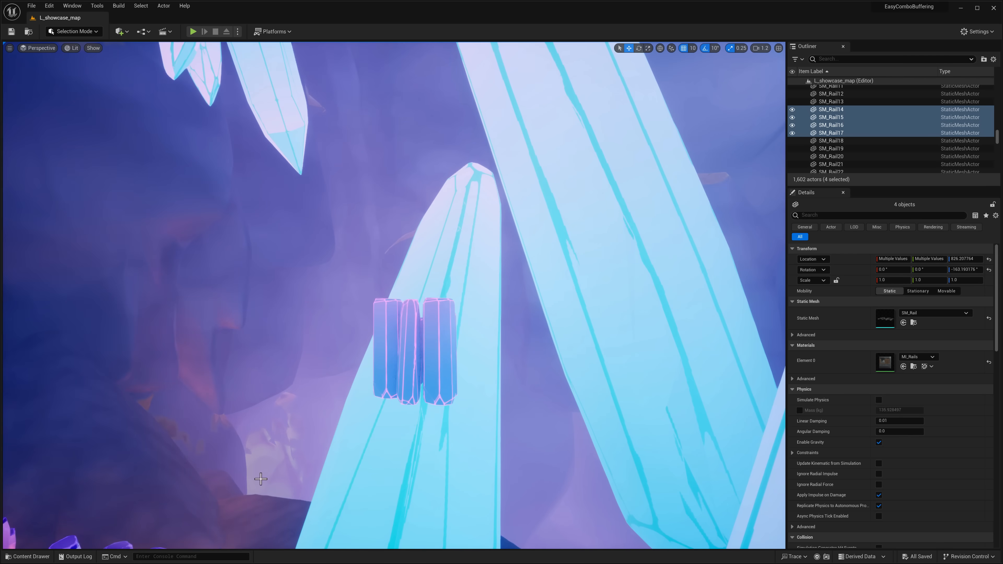
Load the L_assets level and browse Content/Crystal_cave/Maps in the Content Drawer.
click(28, 556)
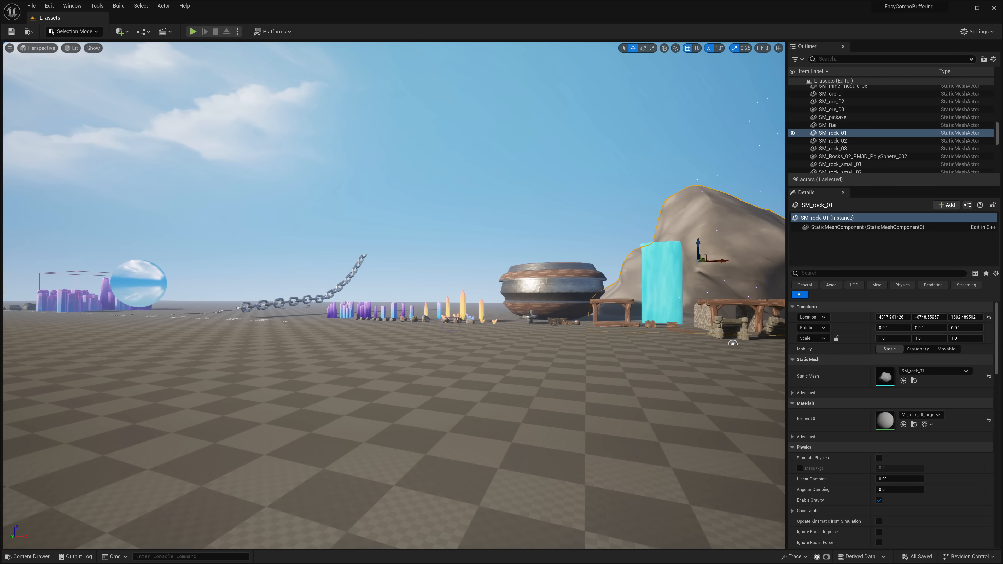
click(26, 555)
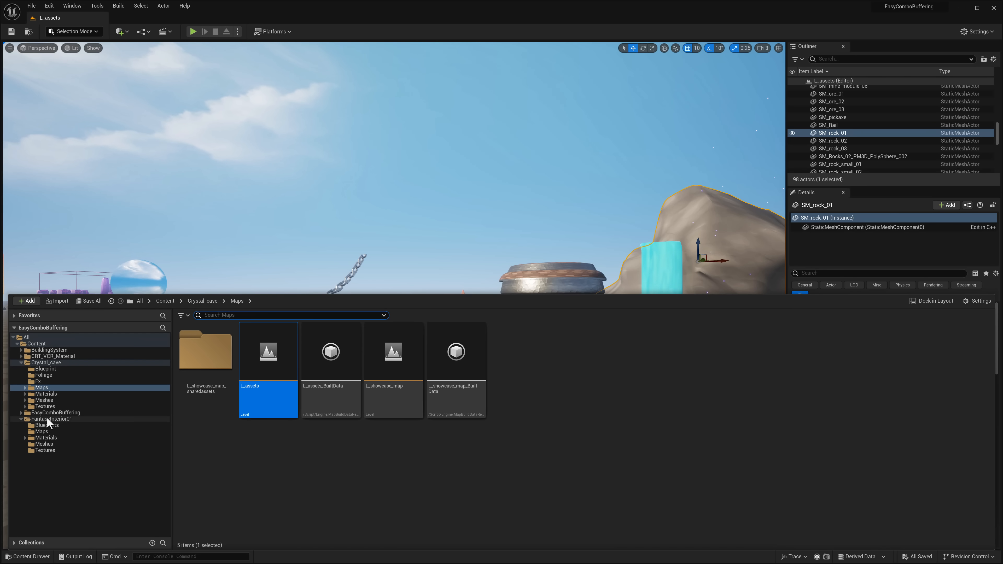
Load the FantasyInterior01 level from the FantasyInterior01 Maps folder.
click(42, 431)
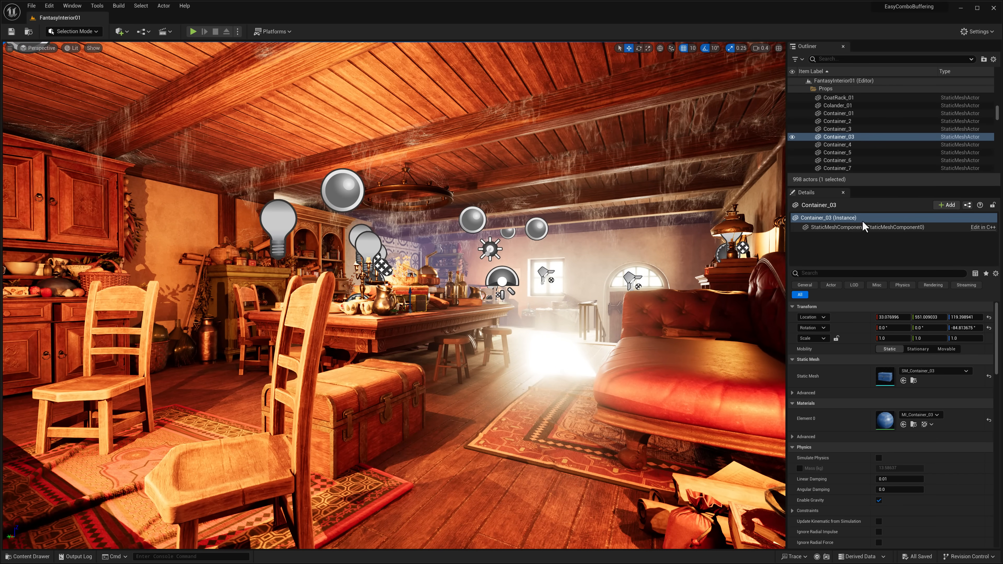
mouse_move(863, 257)
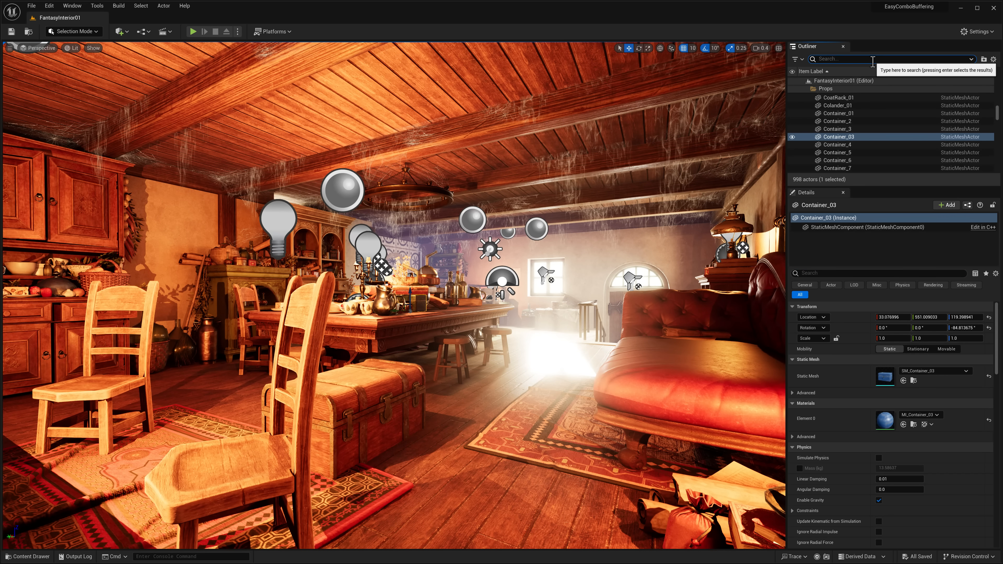
Search the Outliner for 'postpro', select GlobalPostProcessVolume and expand its Exposure settings.
text(postpro)
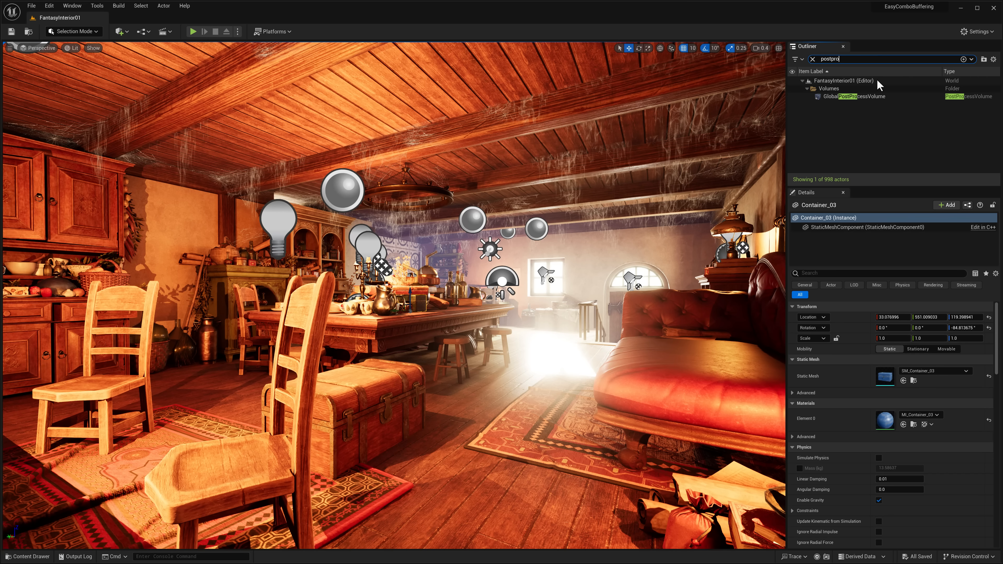
click(855, 97)
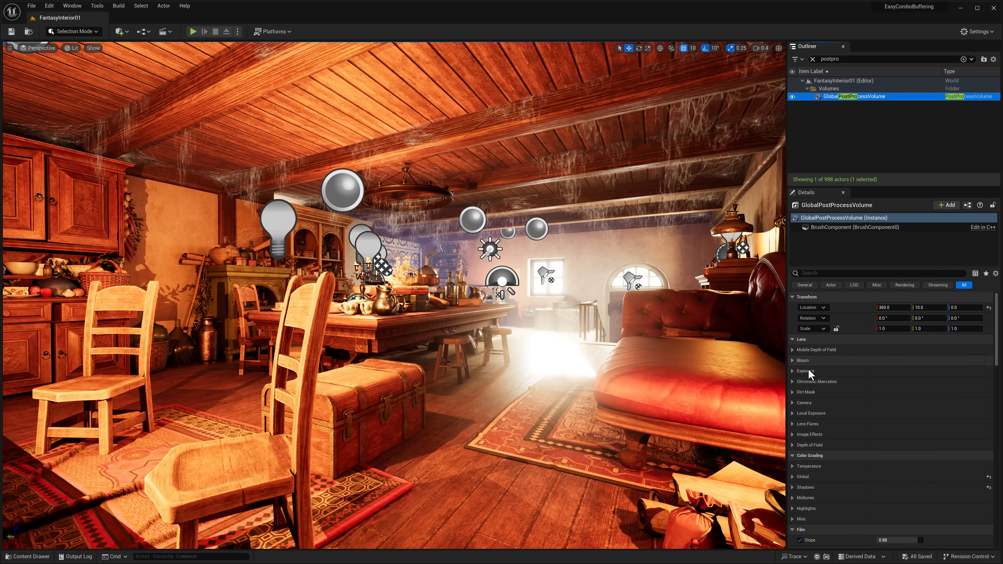
click(803, 371)
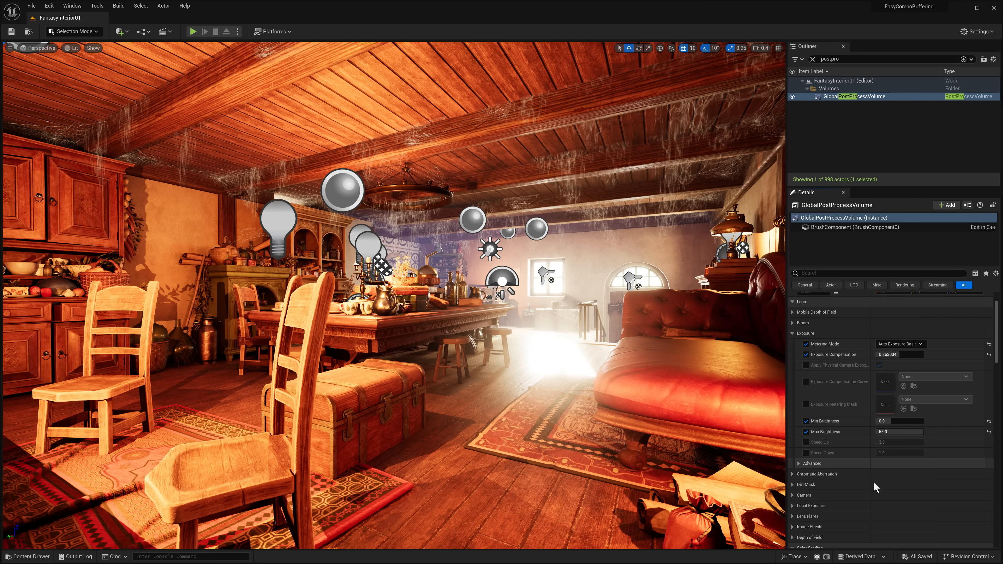
scroll(down, 3)
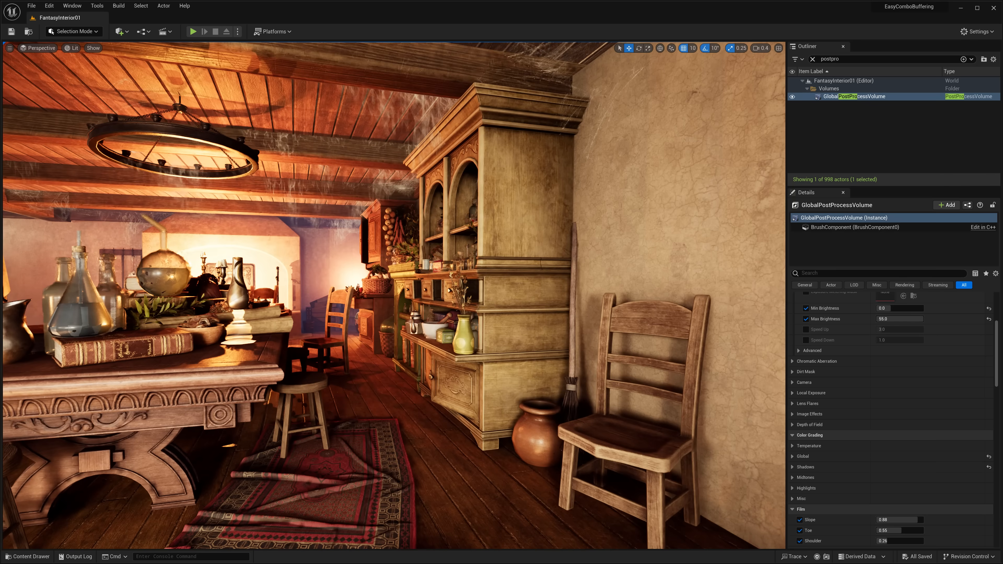
Load the AssetOverviewMap level and dismiss the map check Message Log.
click(28, 556)
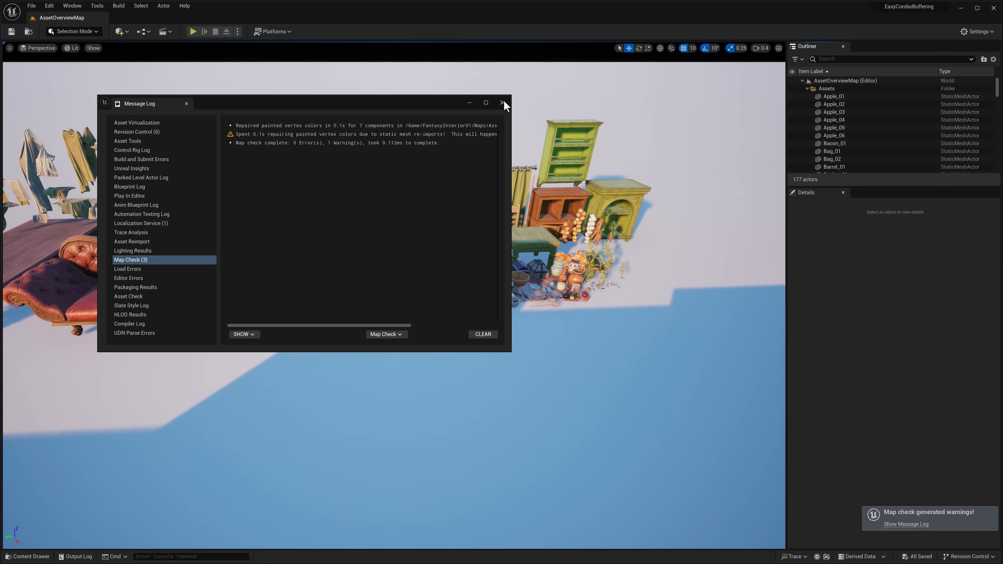
click(504, 103)
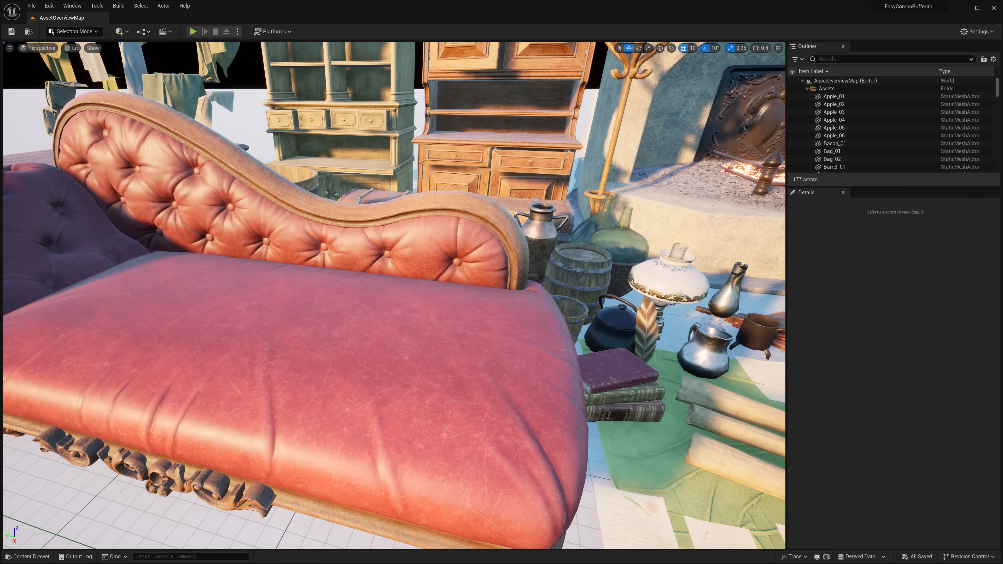
Load ThirdPersonExampleMap from the BuildingSystem pack's Map folder.
click(27, 556)
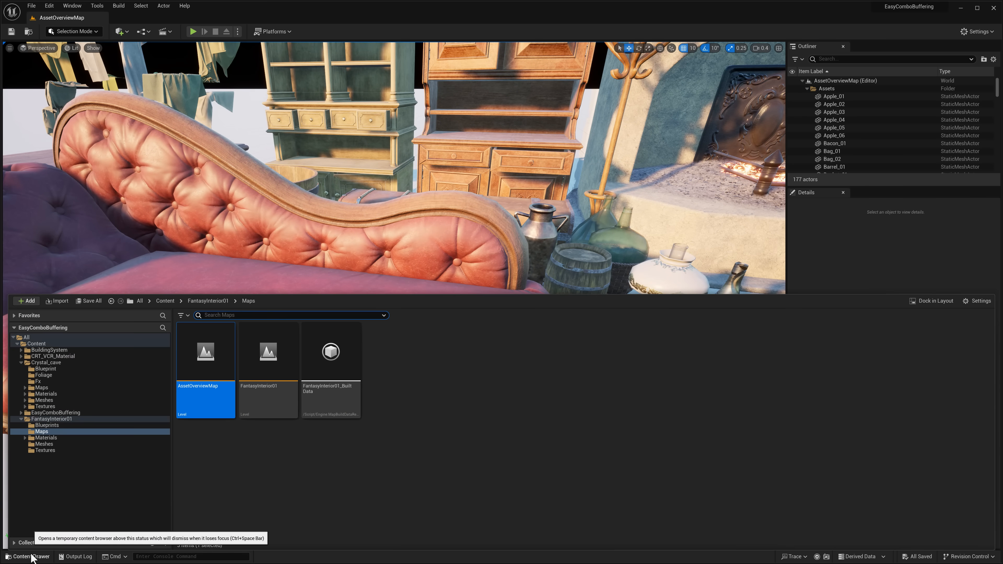
mouse_move(52, 363)
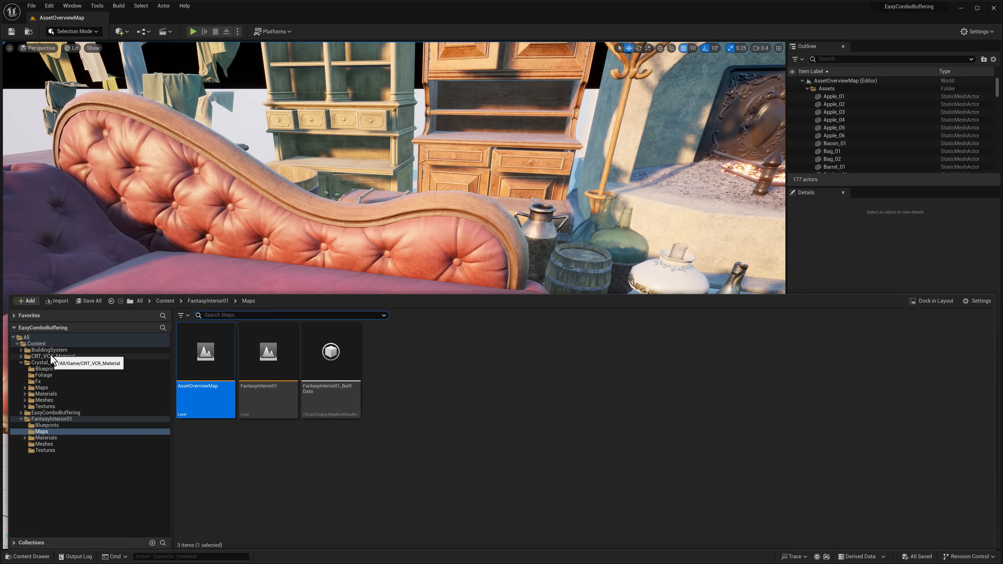
click(48, 350)
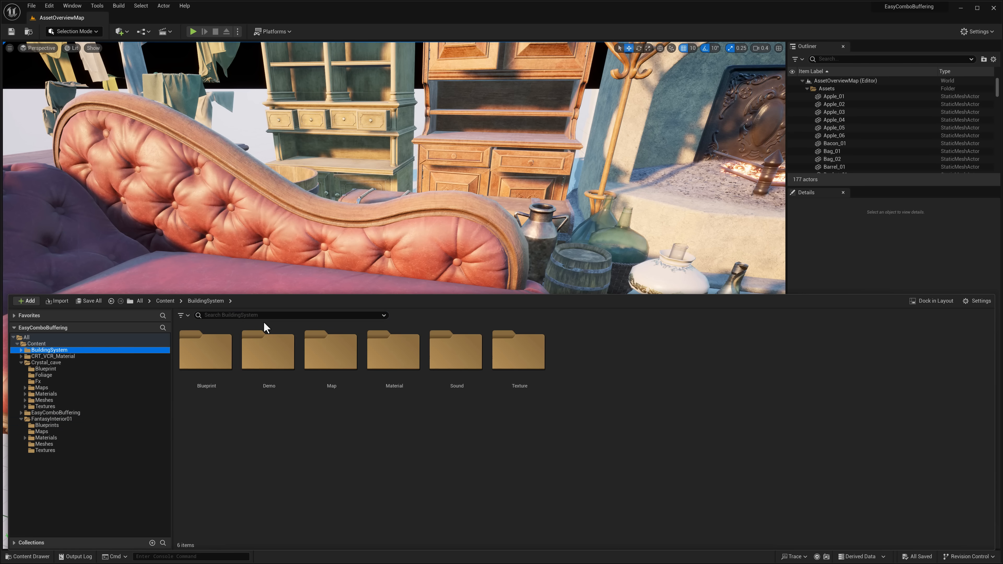
click(331, 350)
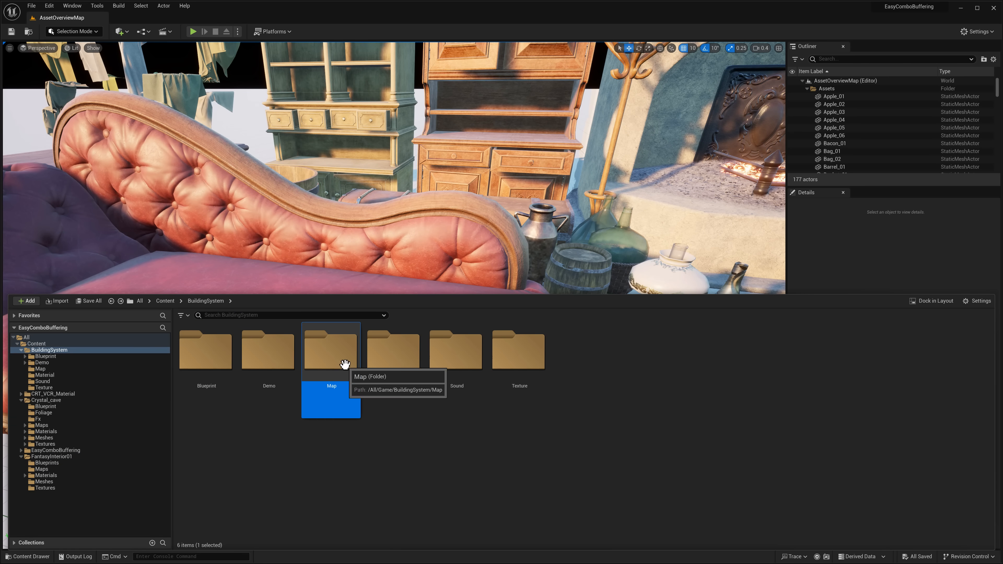
double_click(331, 350)
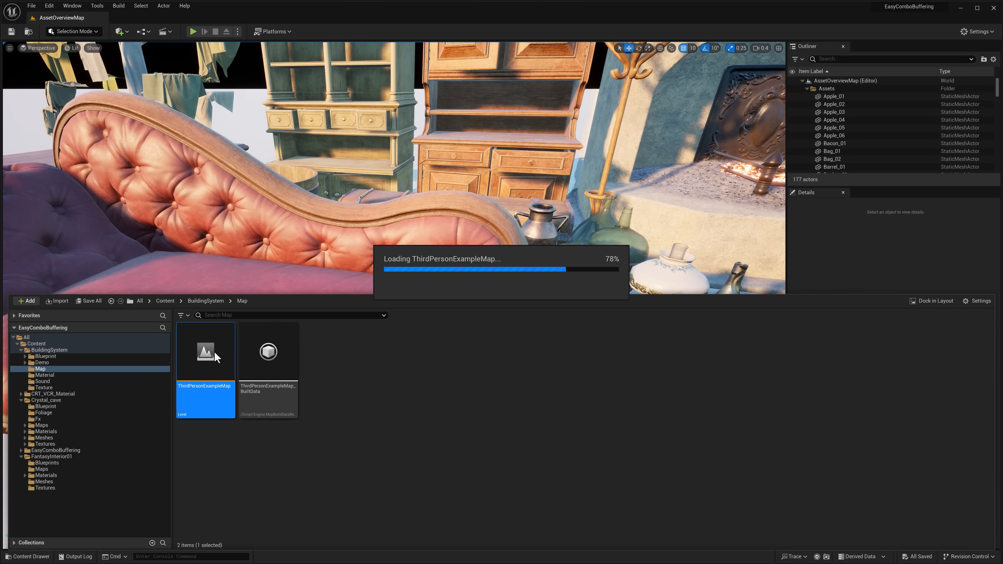
double_click(204, 350)
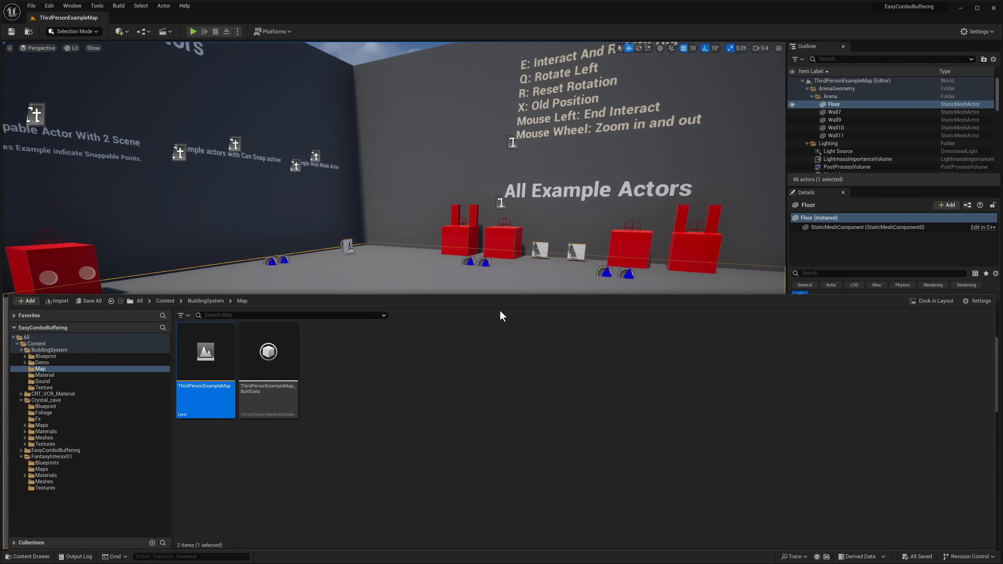
click(834, 112)
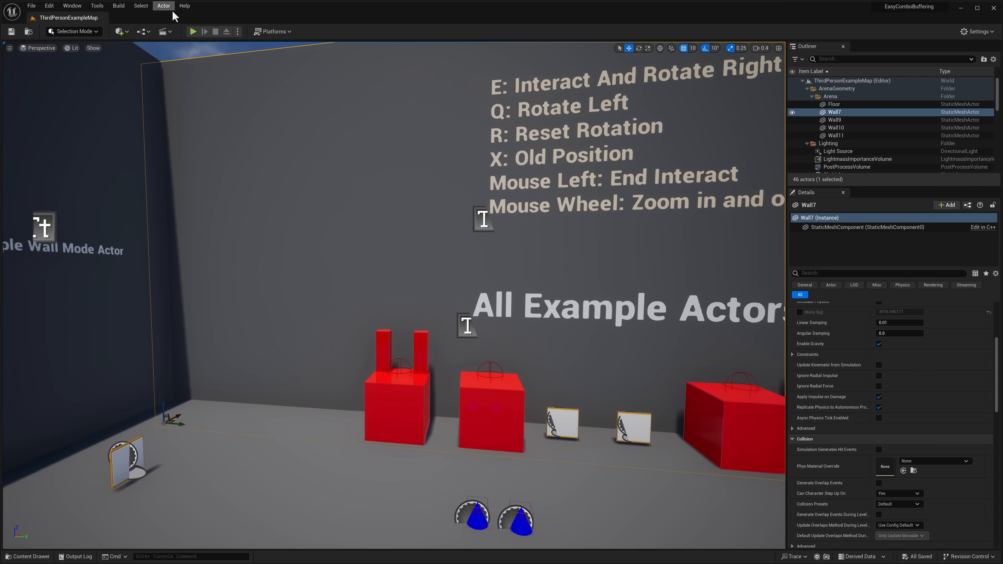
click(193, 31)
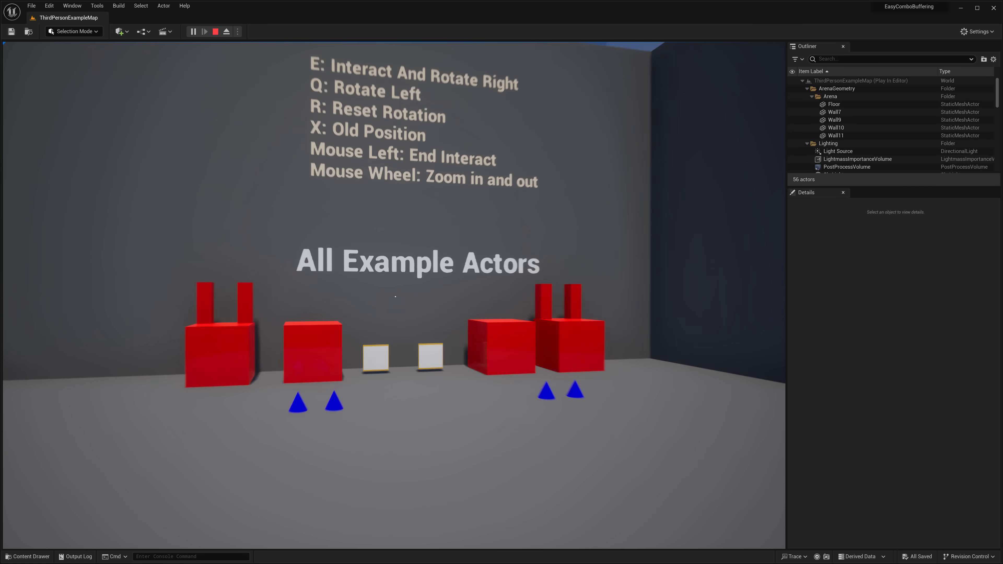
scroll(up, 3)
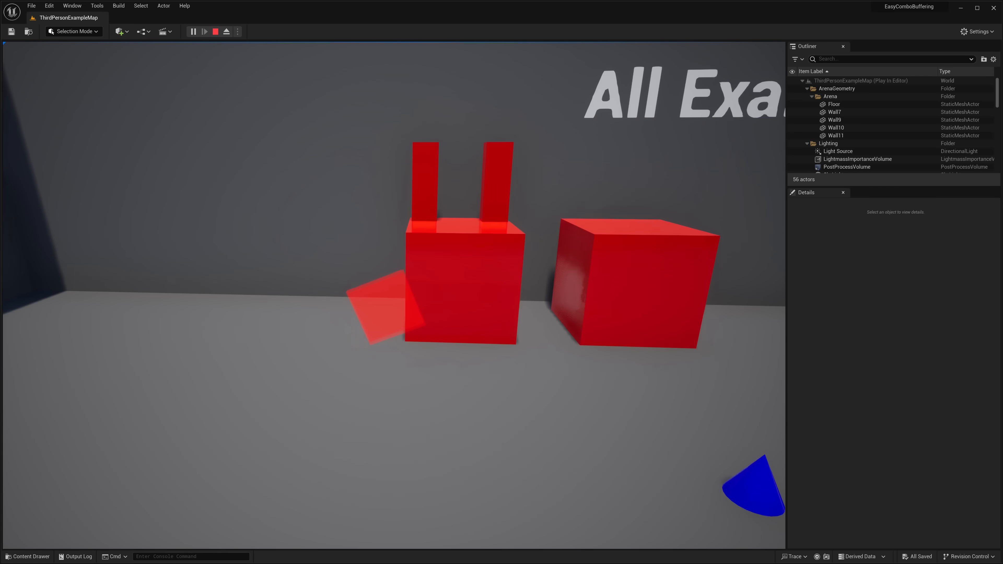
click(216, 31)
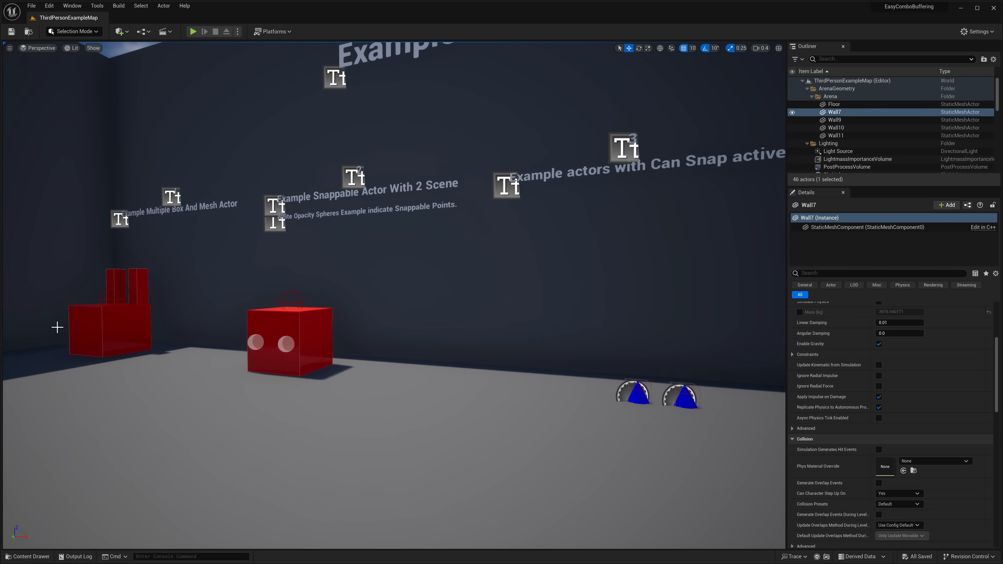
mouse_move(26, 556)
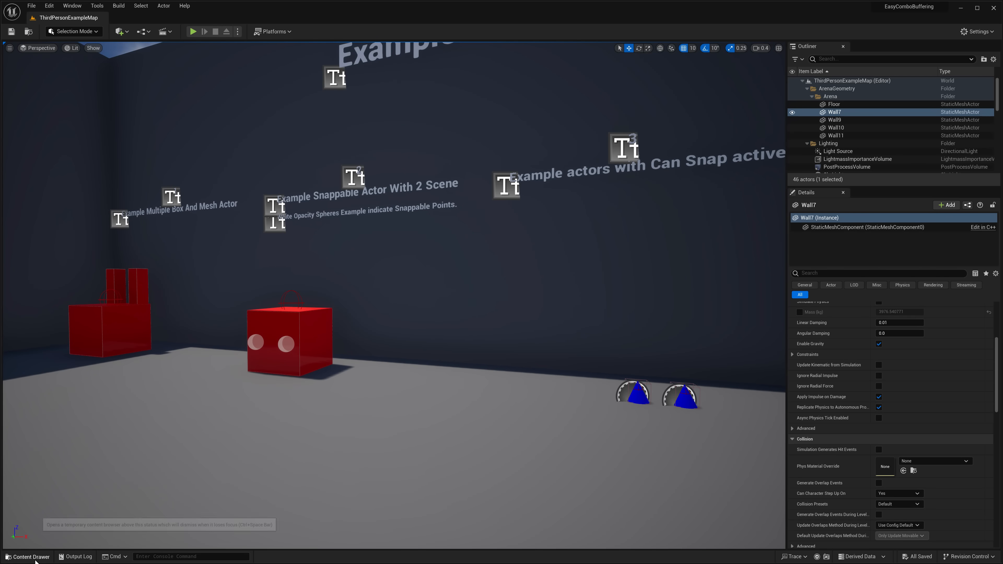
Load the CRT_VCR_Material pack's Sample_Map level.
click(26, 556)
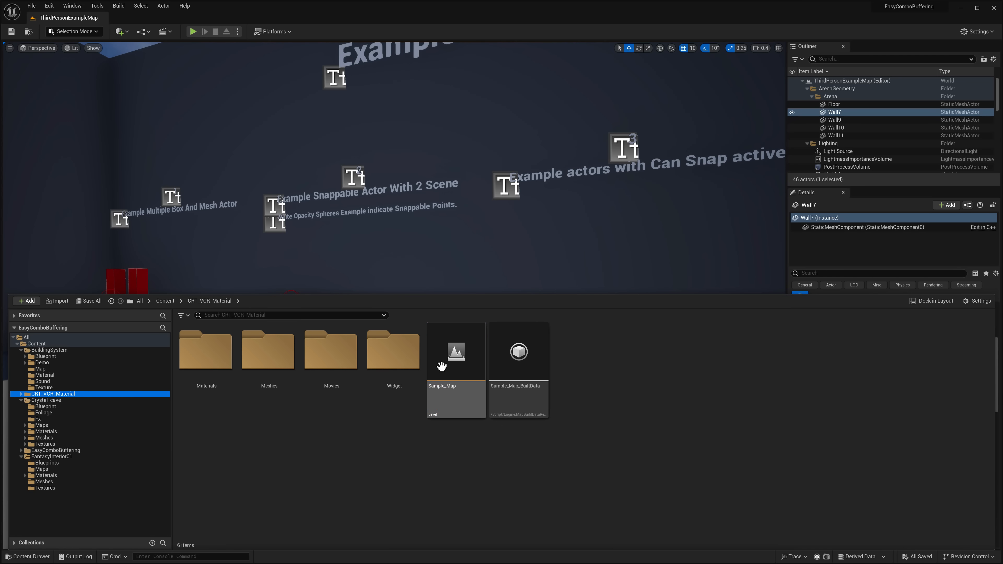
double_click(456, 352)
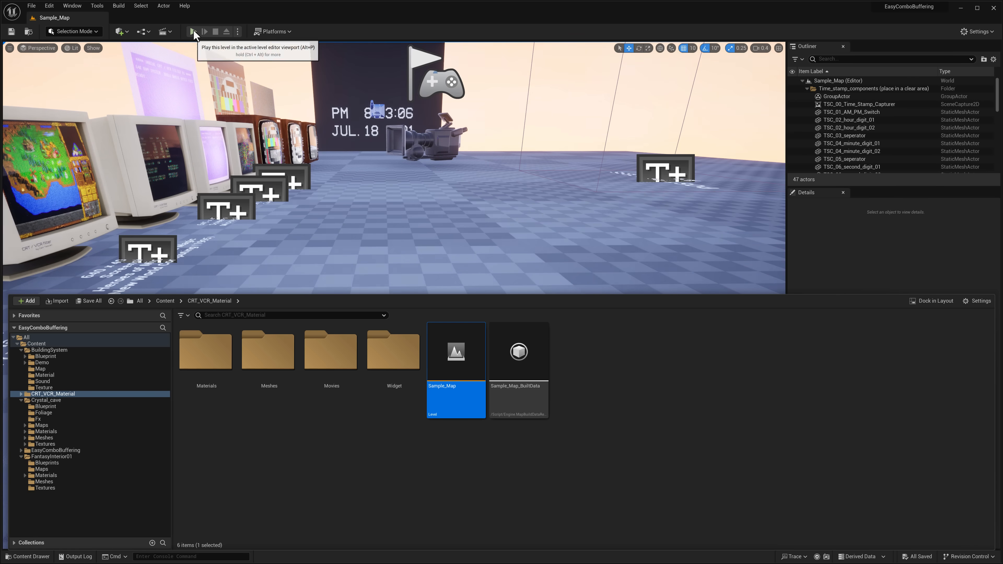
Play and stop Sample_Map, fly over the retro monitors, then bring up the window switcher.
click(194, 31)
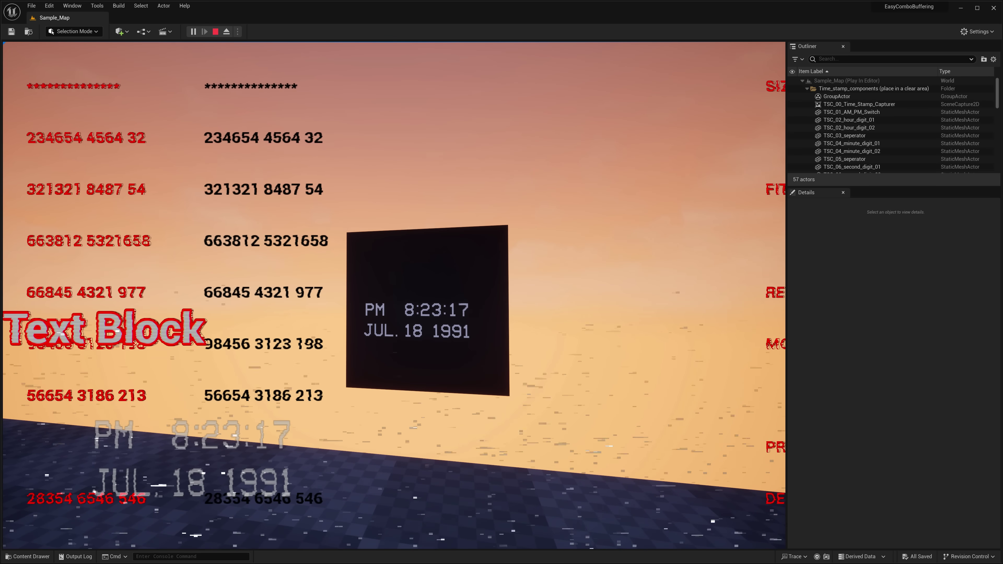
click(216, 32)
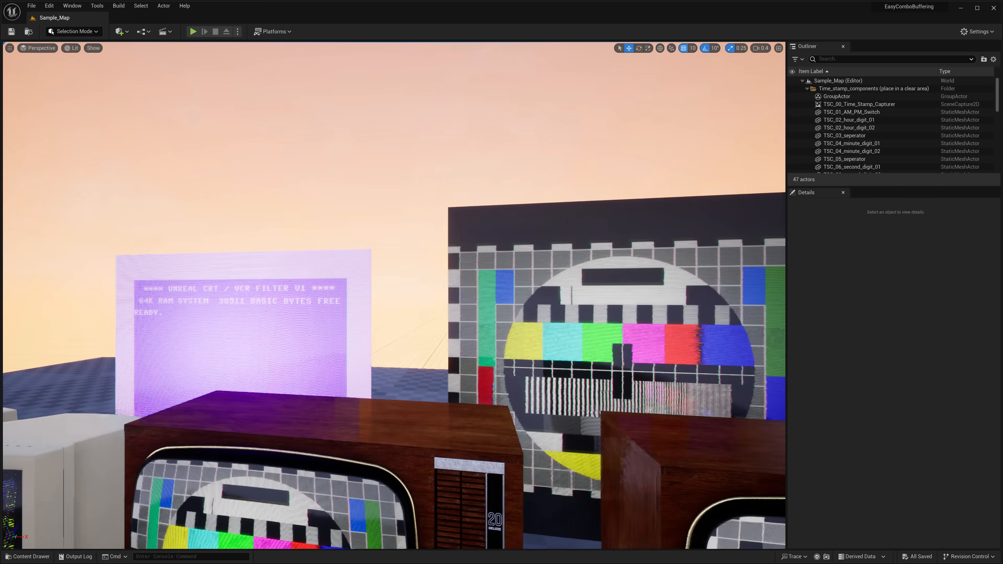
drag(384, 288, 384, 191)
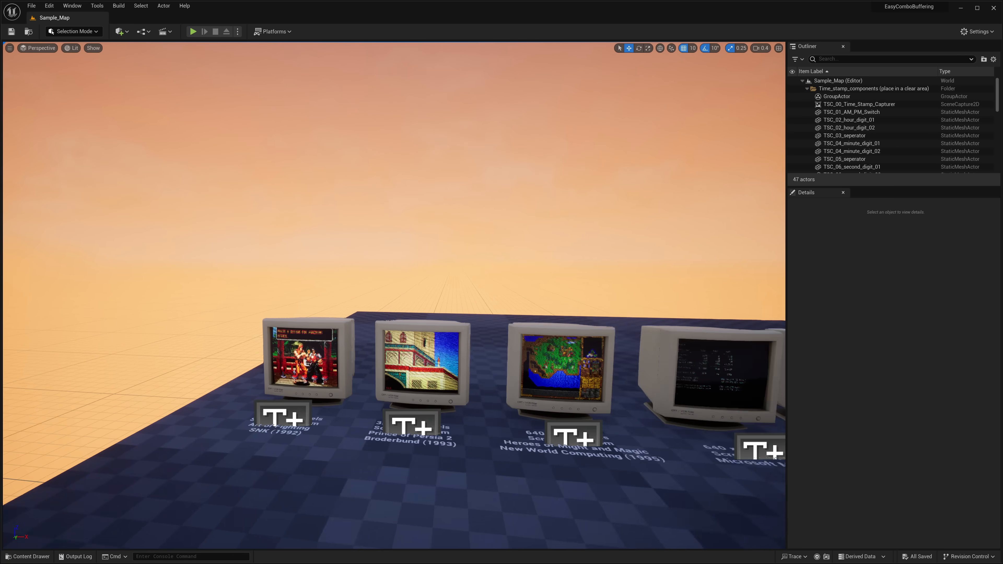
click(193, 32)
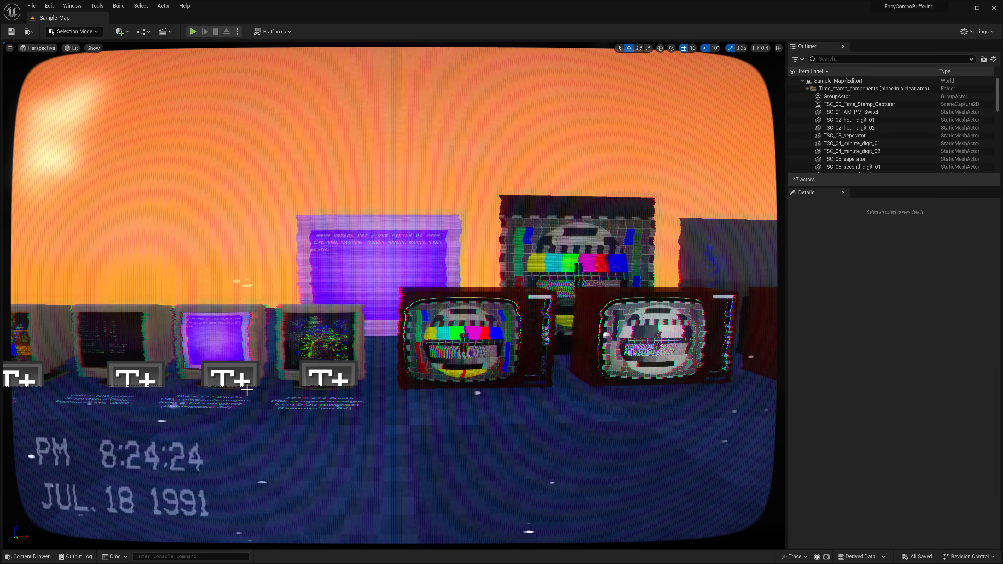
key(alt+tab)
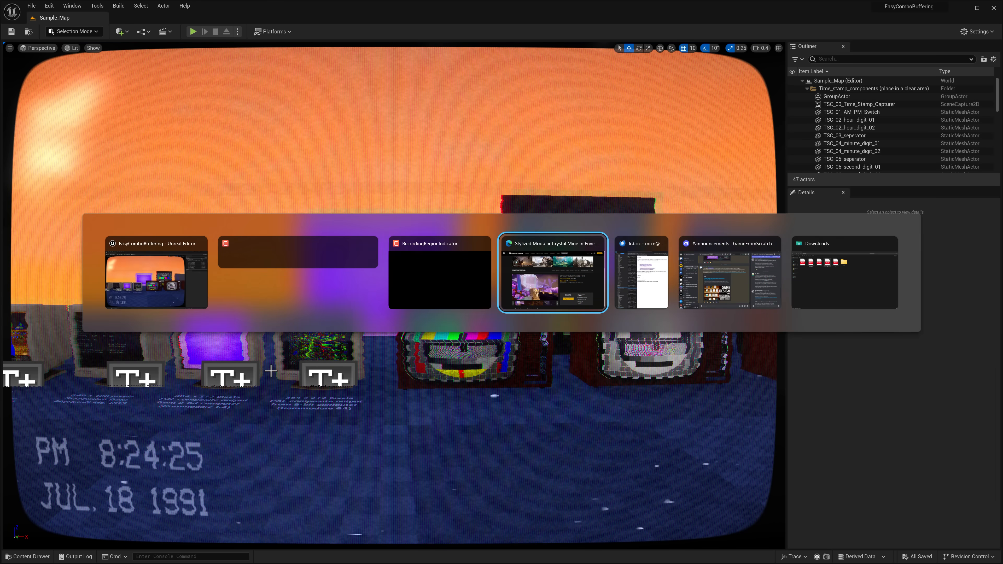
Switch to the browser and scroll through the Stylized Modular Crystal Mine page.
click(552, 271)
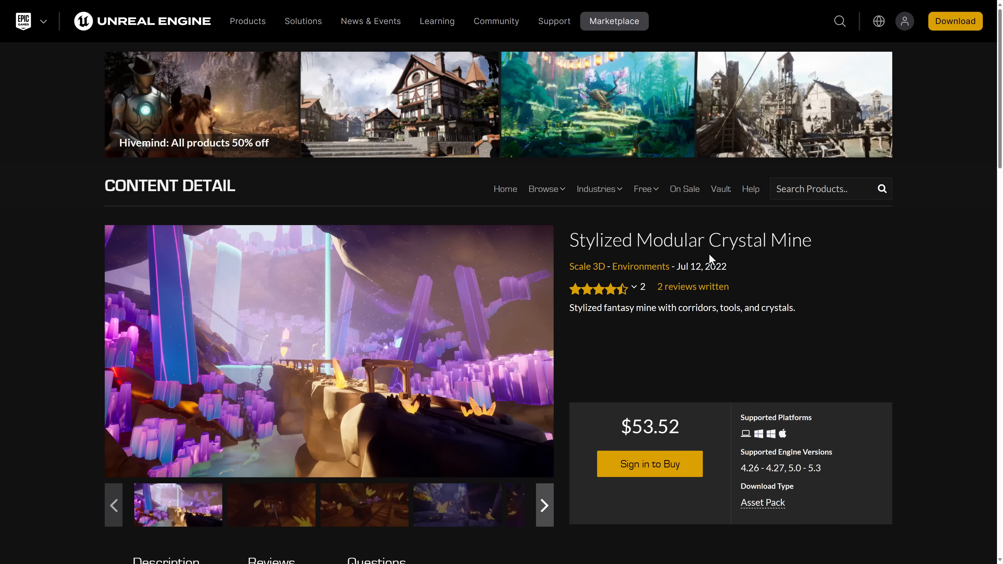
scroll(down, 3)
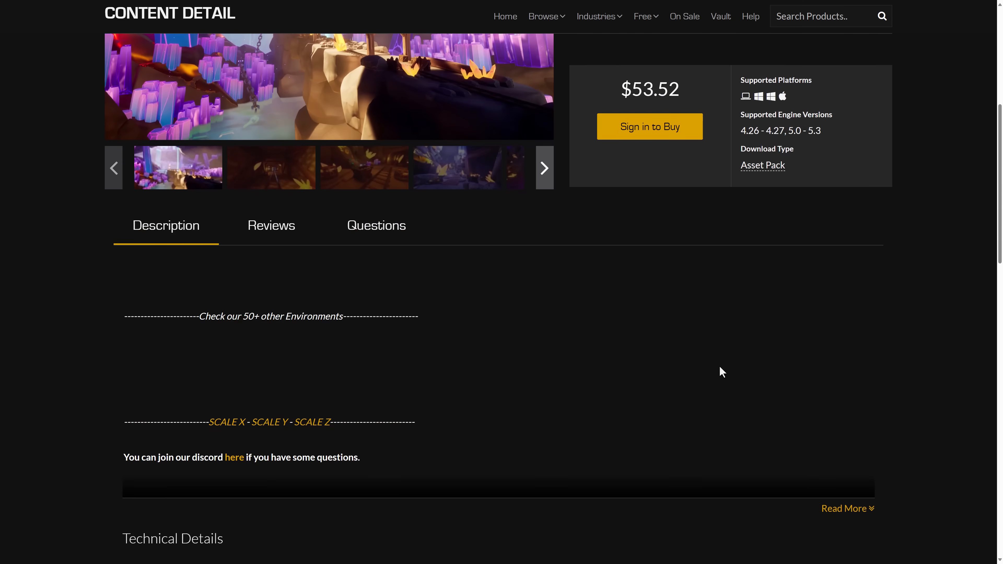
scroll(up, 3)
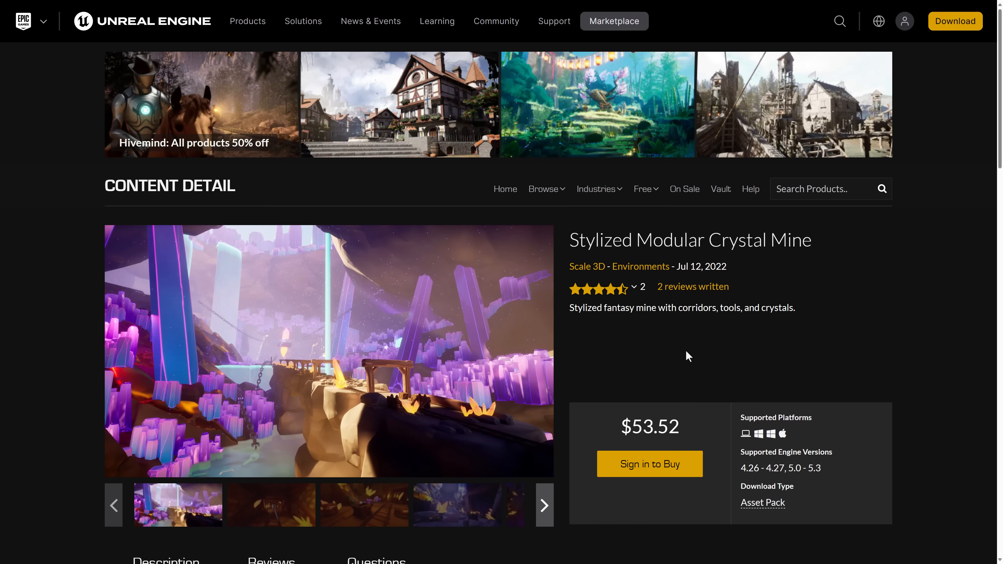
mouse_move(637, 498)
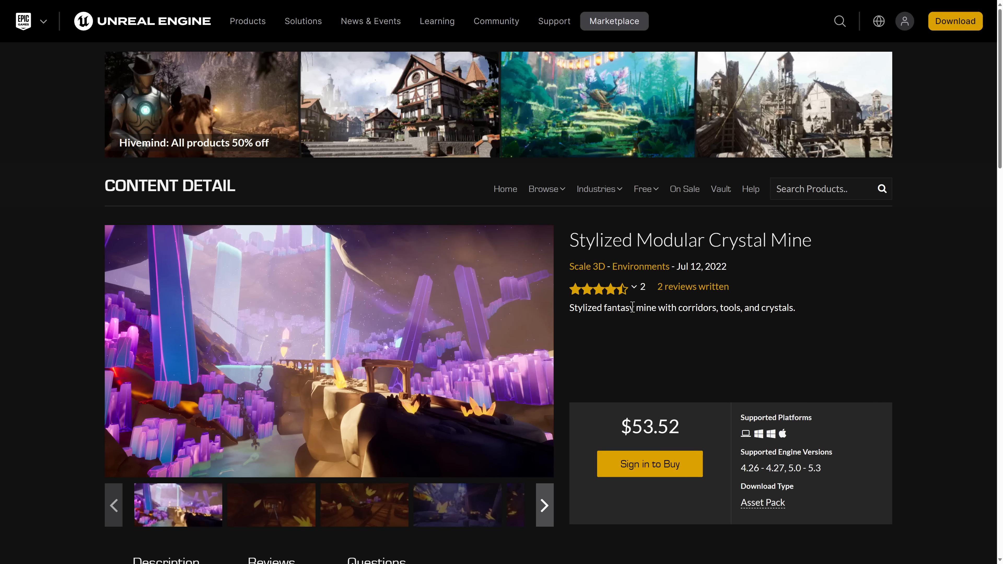
Review the Replicated Building System page, its gallery image and full description.
click(644, 188)
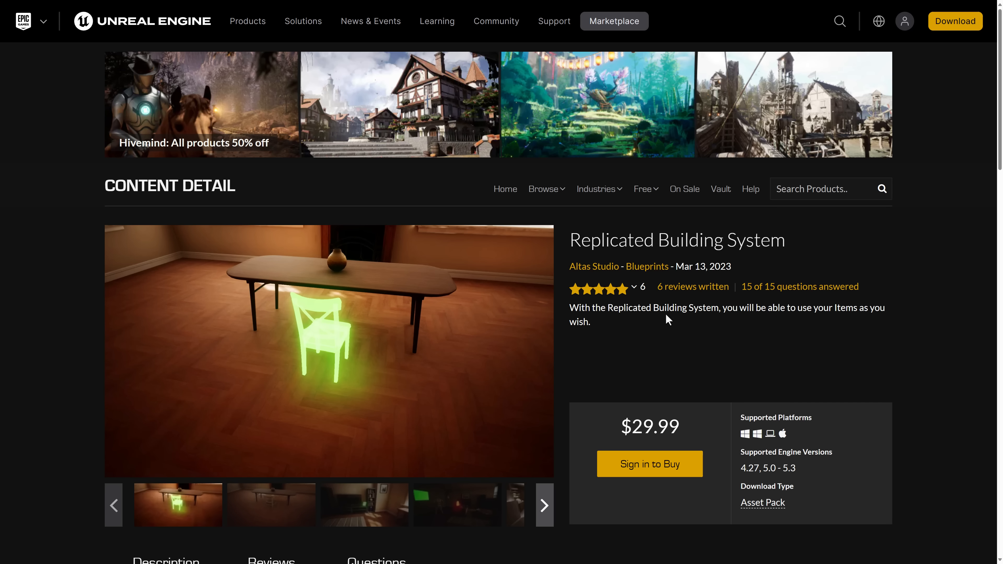
scroll(down, 3)
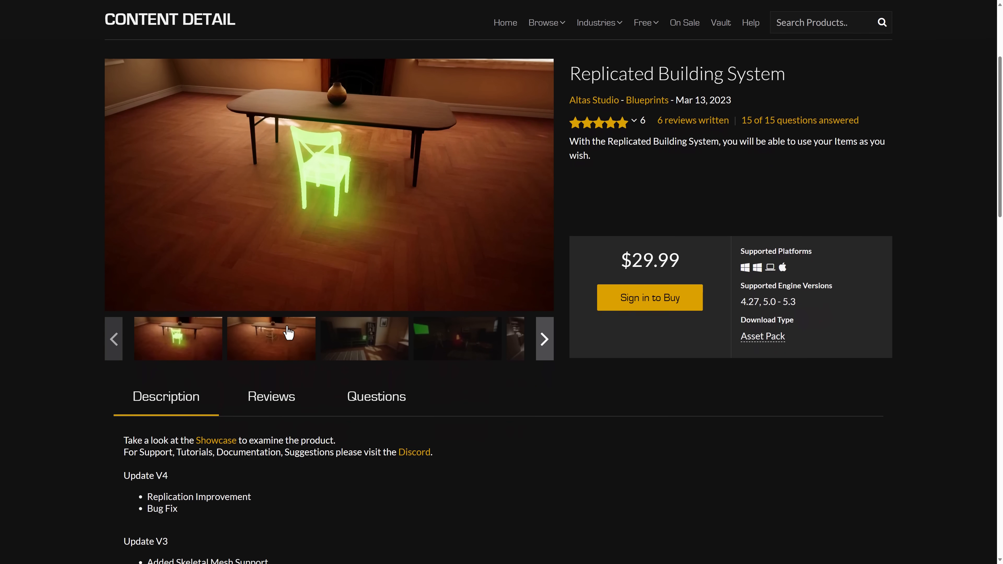
click(363, 338)
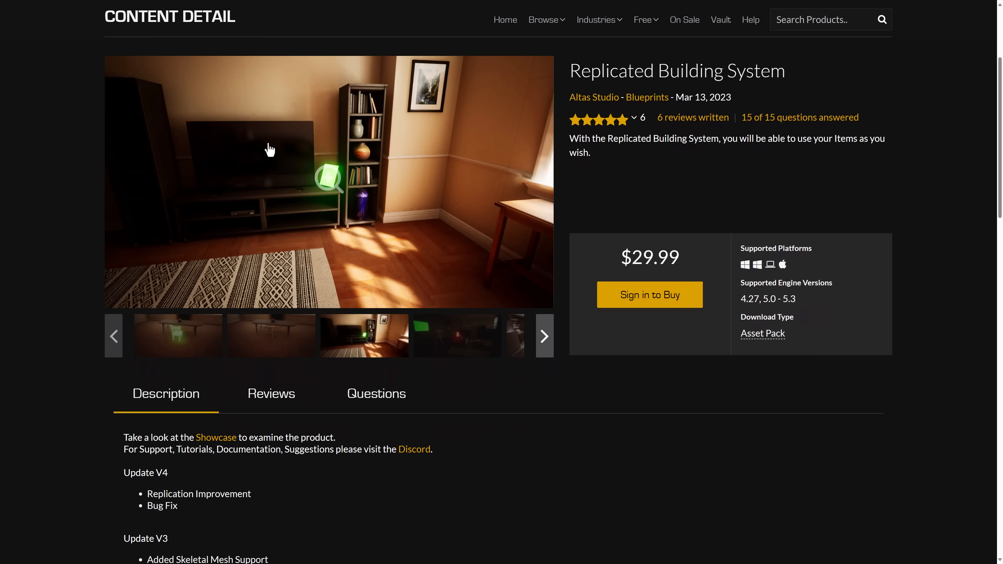
scroll(down, 3)
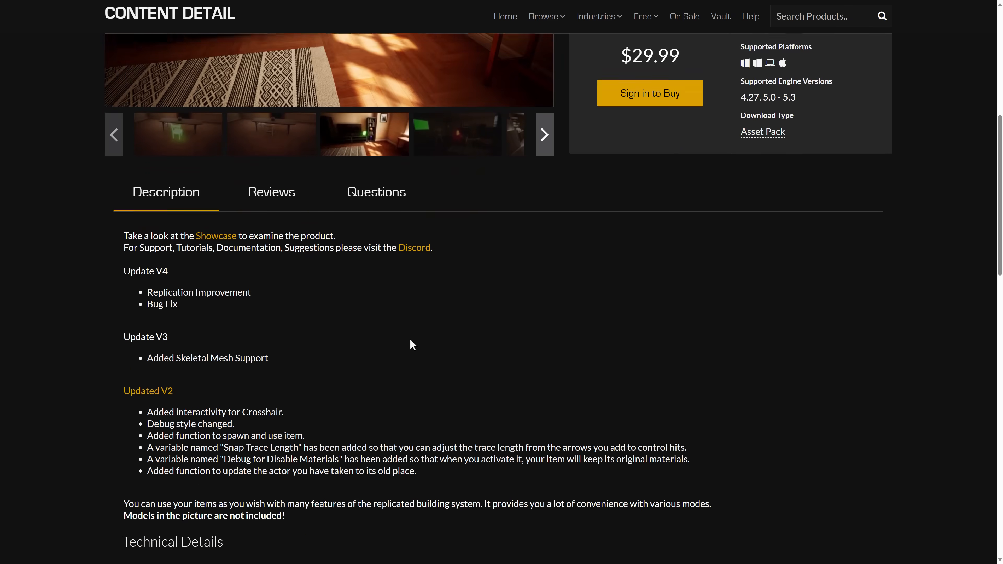
scroll(down, 3)
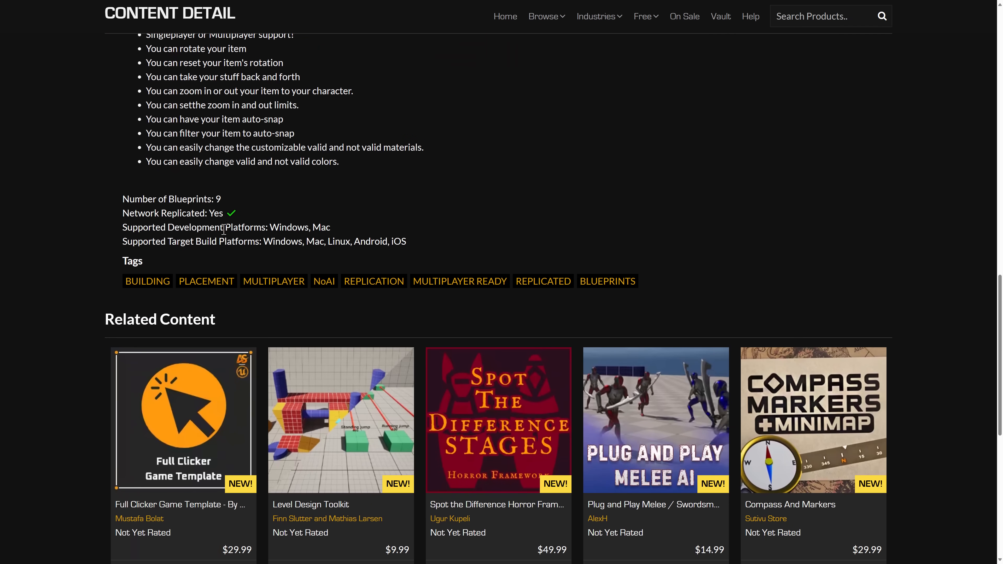
scroll(up, 3)
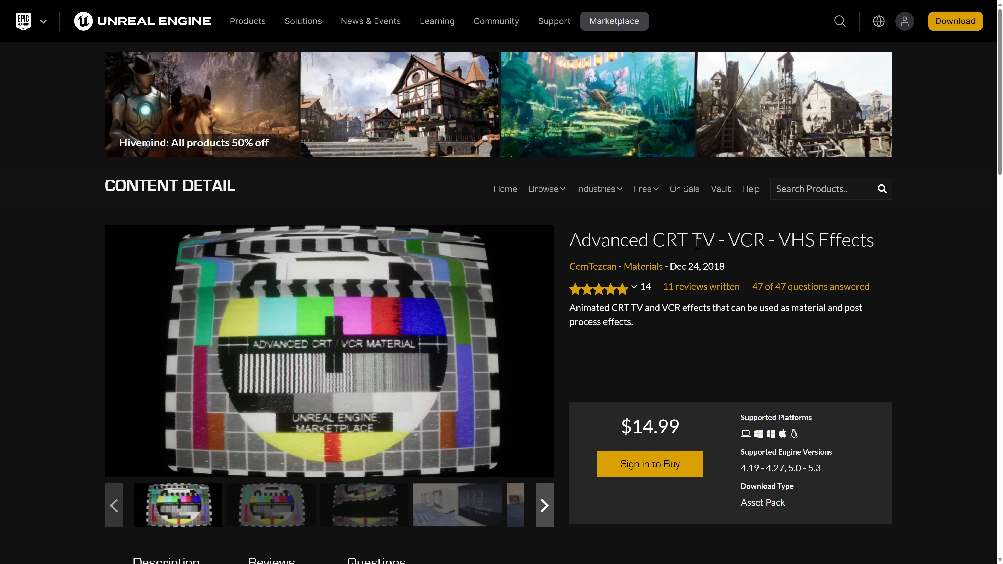
mouse_move(824, 248)
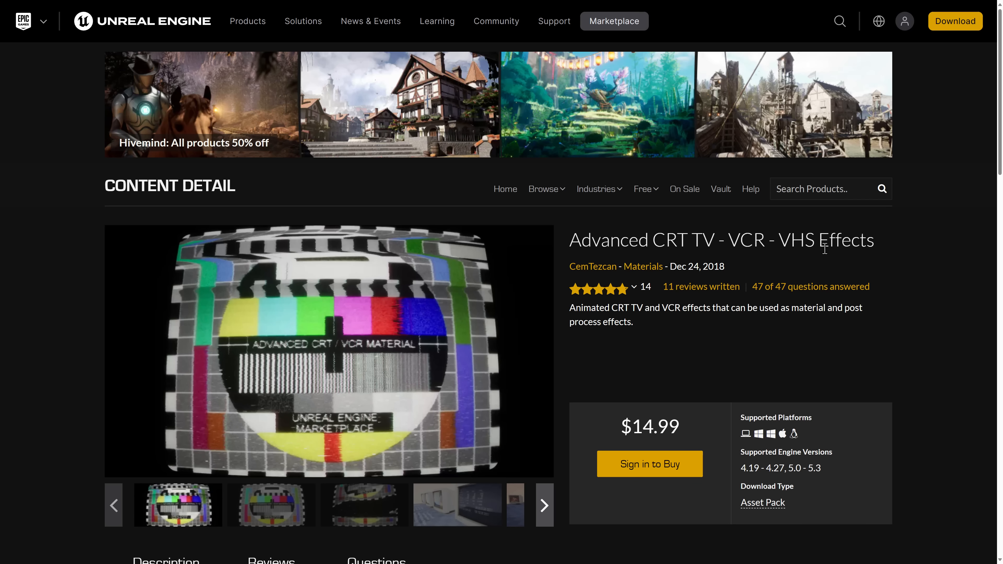
mouse_move(564, 330)
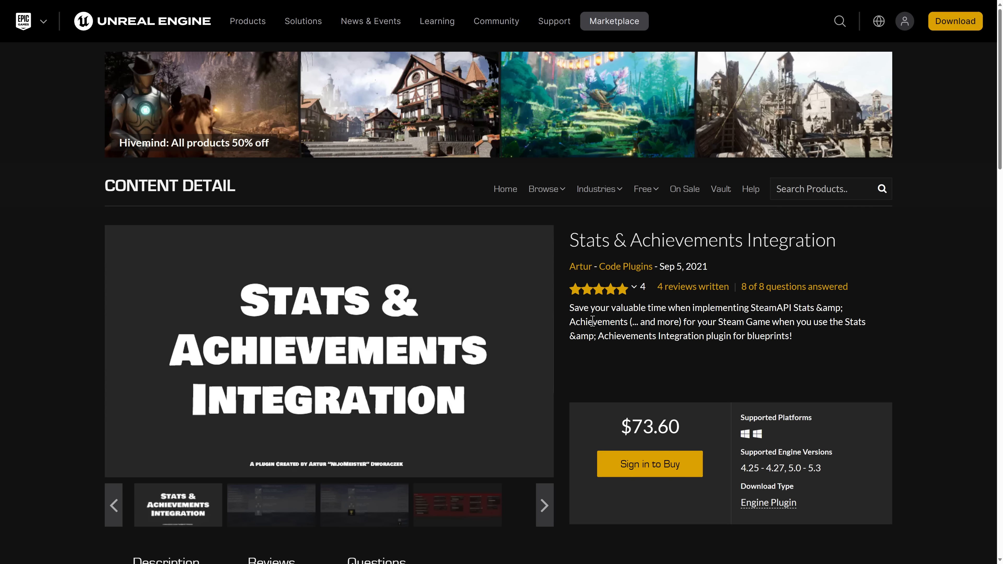
mouse_move(655, 309)
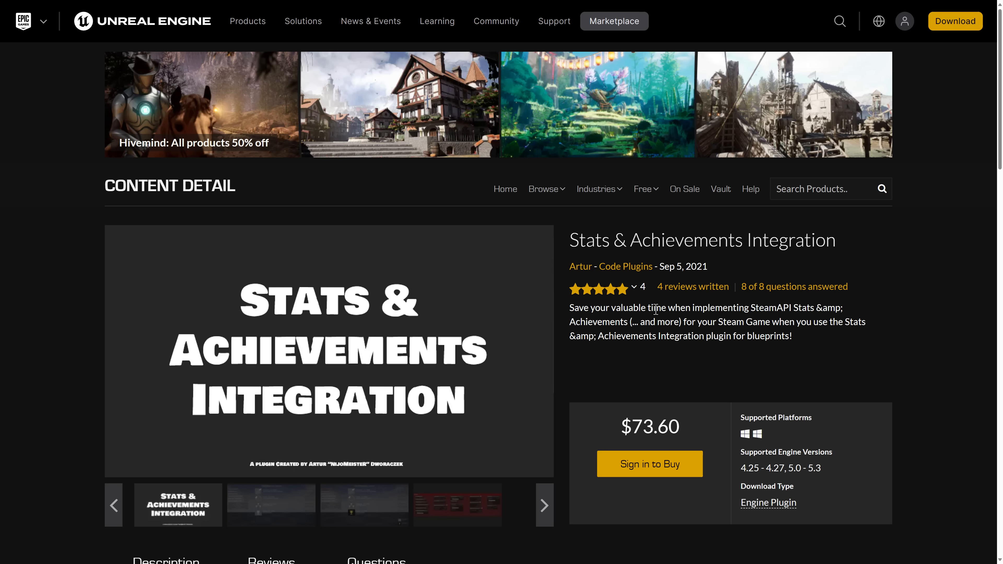
mouse_move(569, 340)
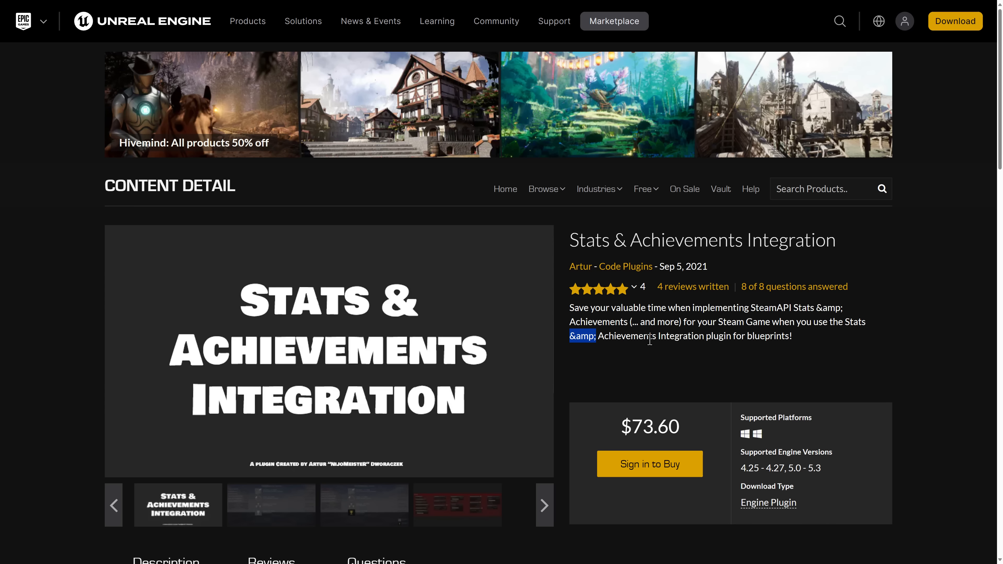
mouse_move(754, 331)
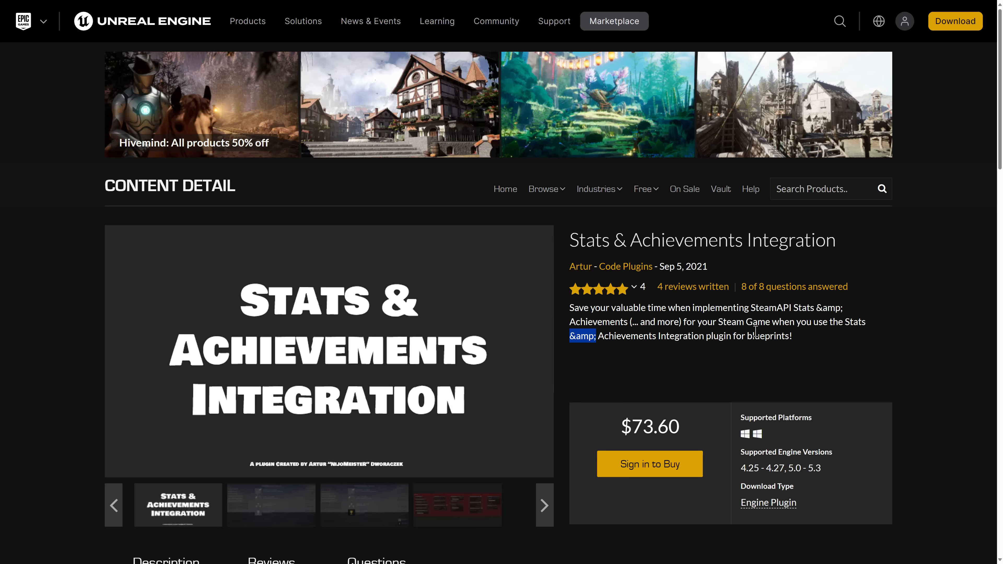
mouse_move(496, 48)
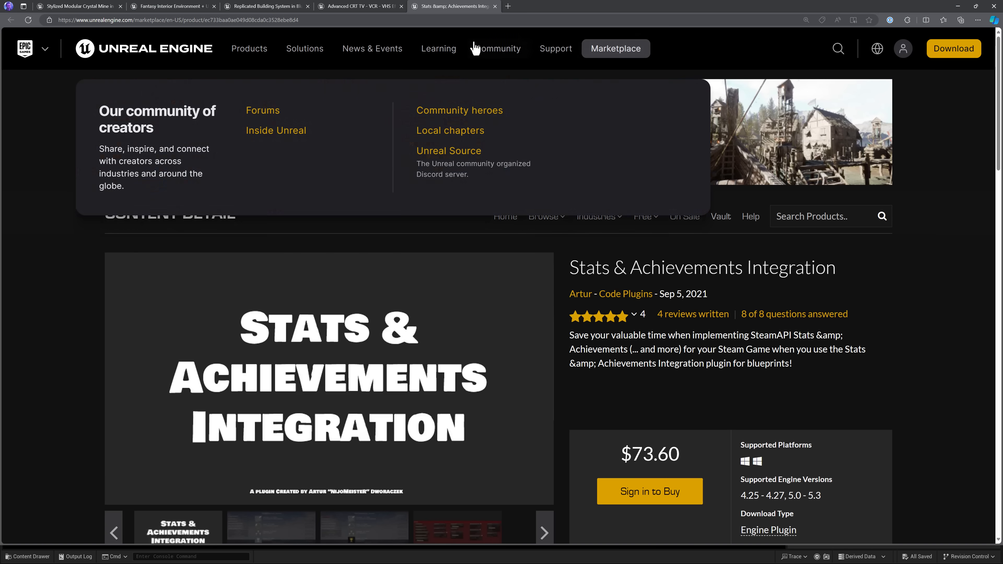
mouse_move(444, 12)
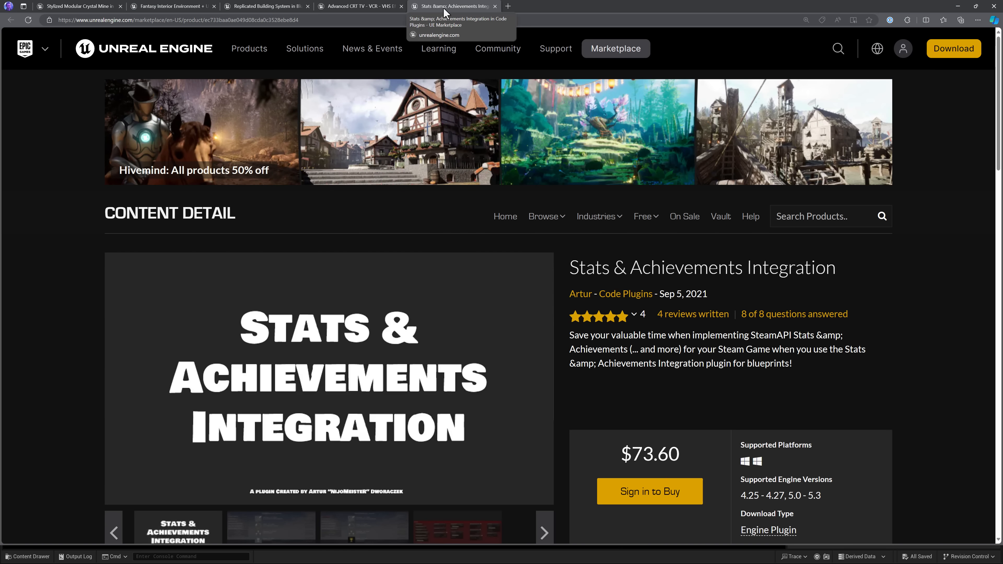
Scroll the Stats & Achievements Integration page and return the browser to full screen.
scroll(down, 3)
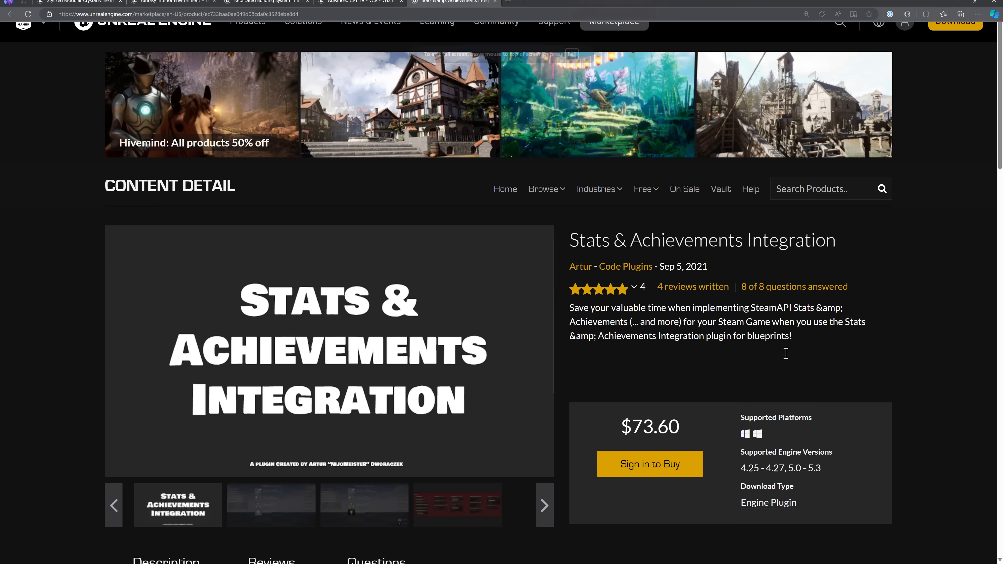
key(F11)
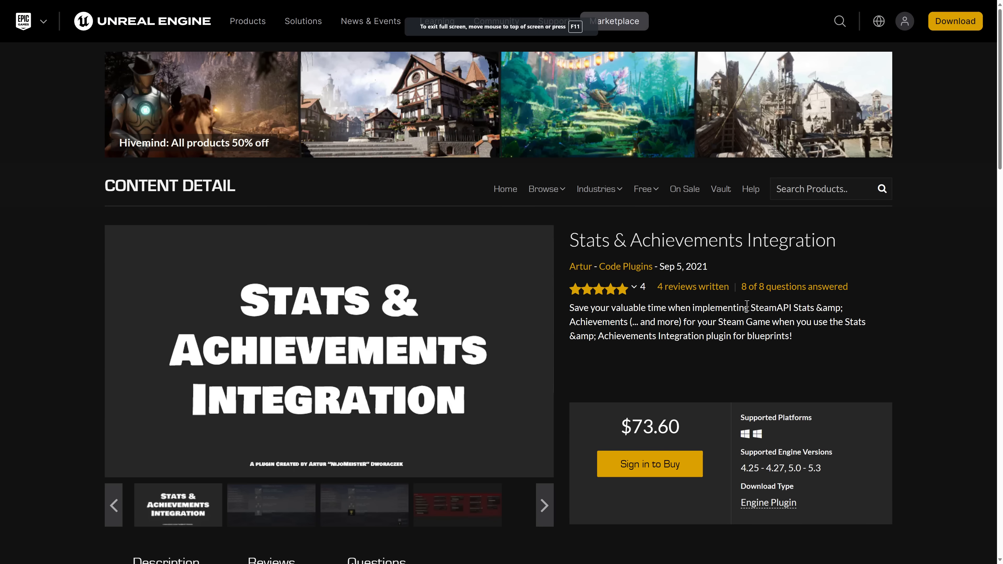
mouse_move(760, 311)
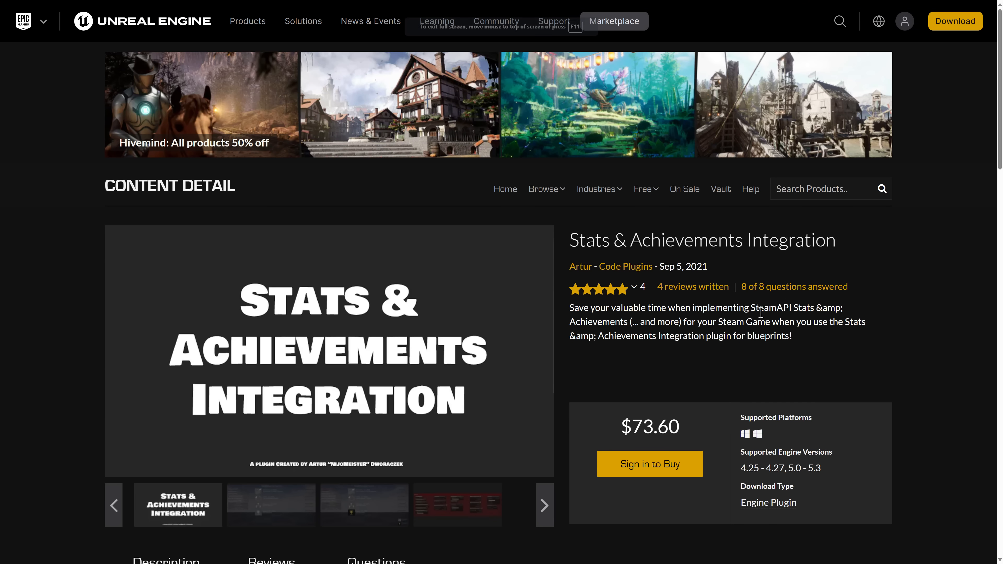
scroll(down, 3)
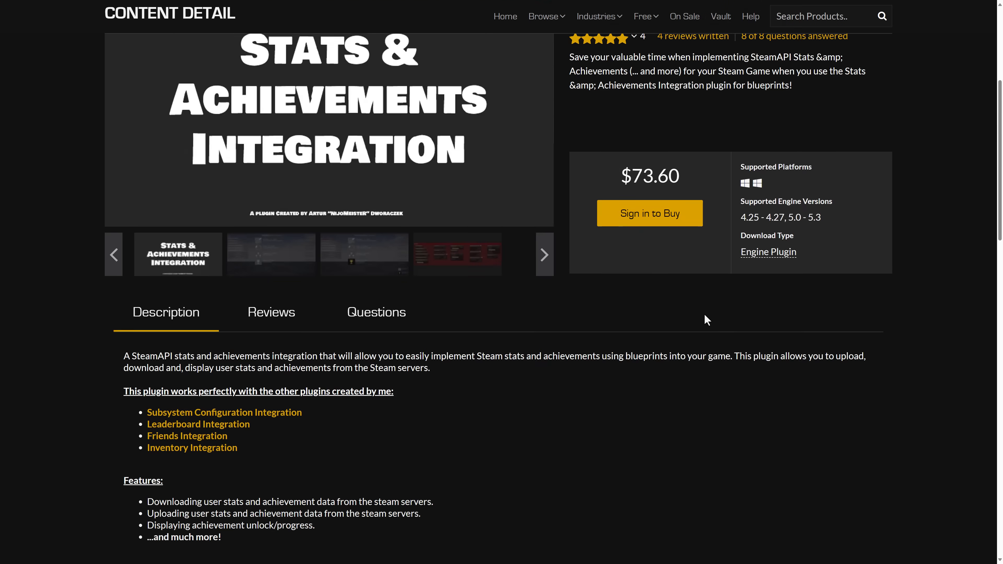
scroll(down, 3)
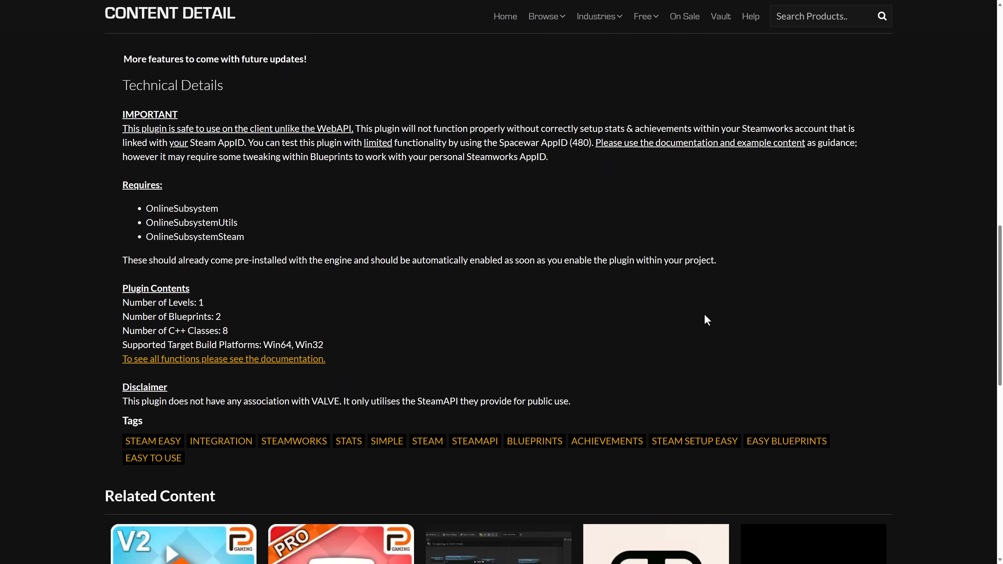
mouse_move(210, 312)
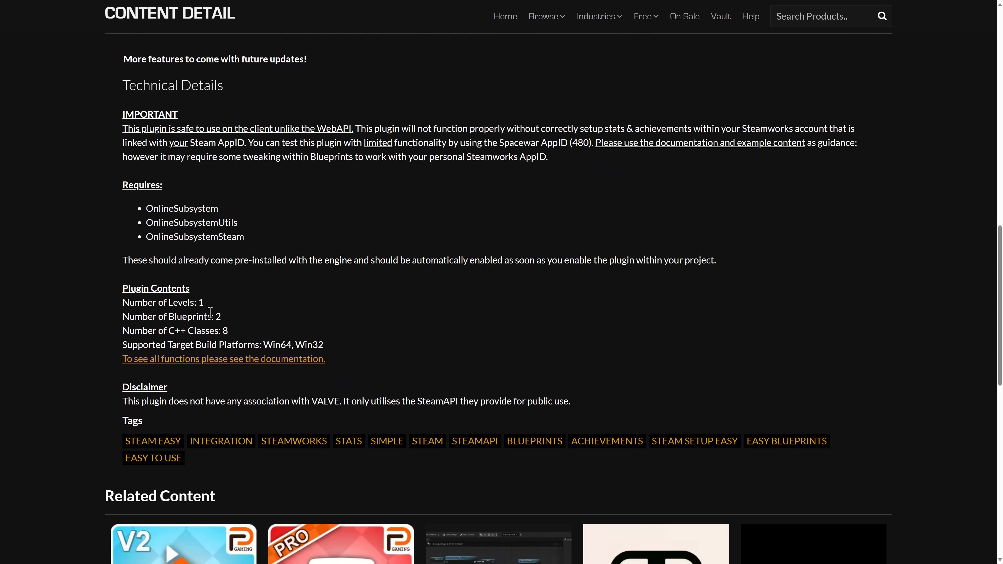
mouse_move(232, 332)
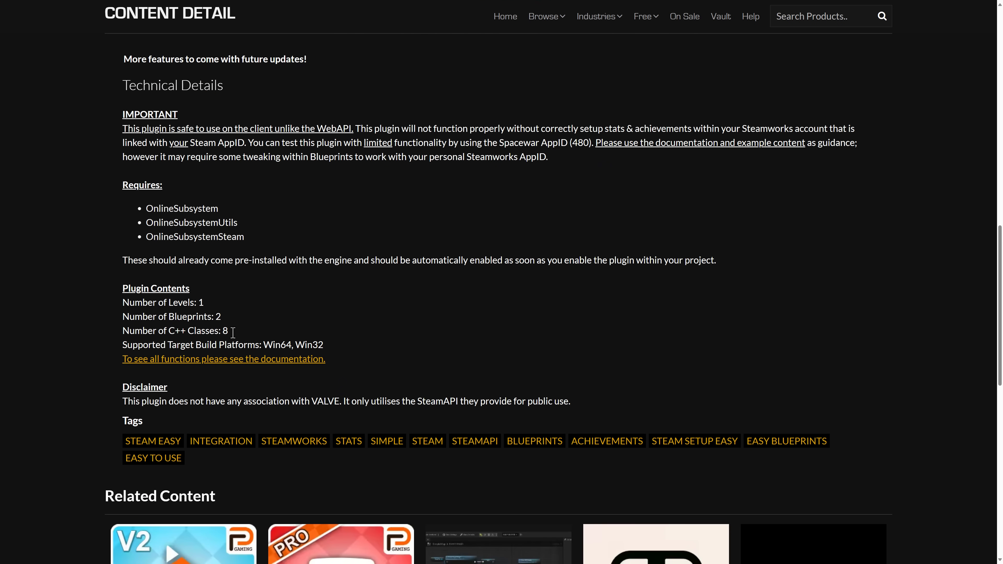
scroll(up, 3)
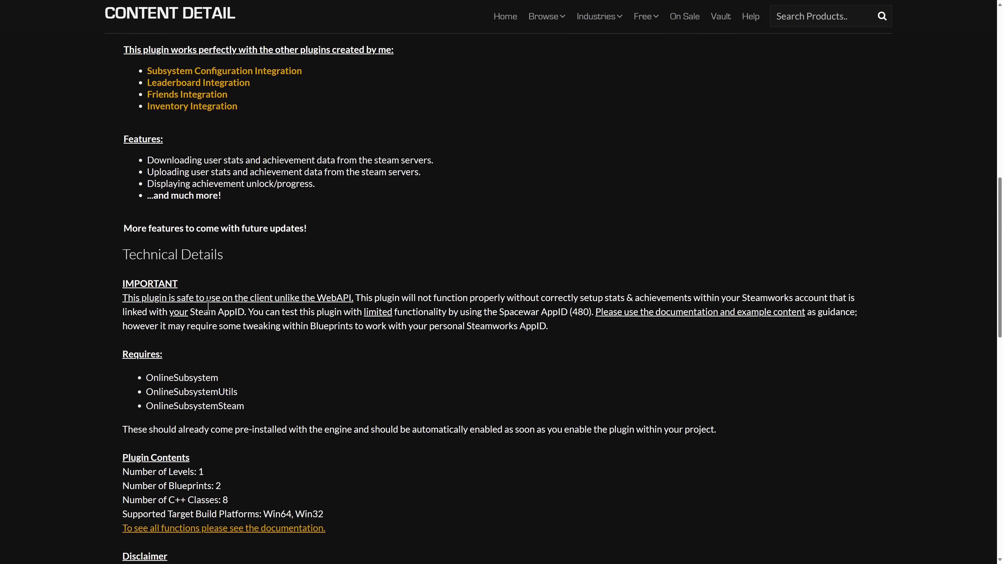
mouse_move(365, 297)
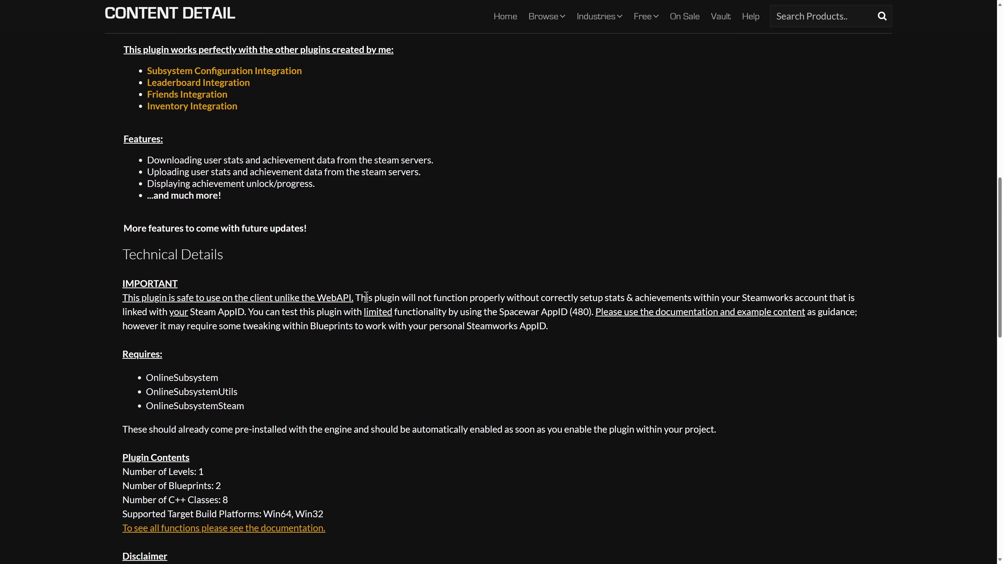
mouse_move(533, 297)
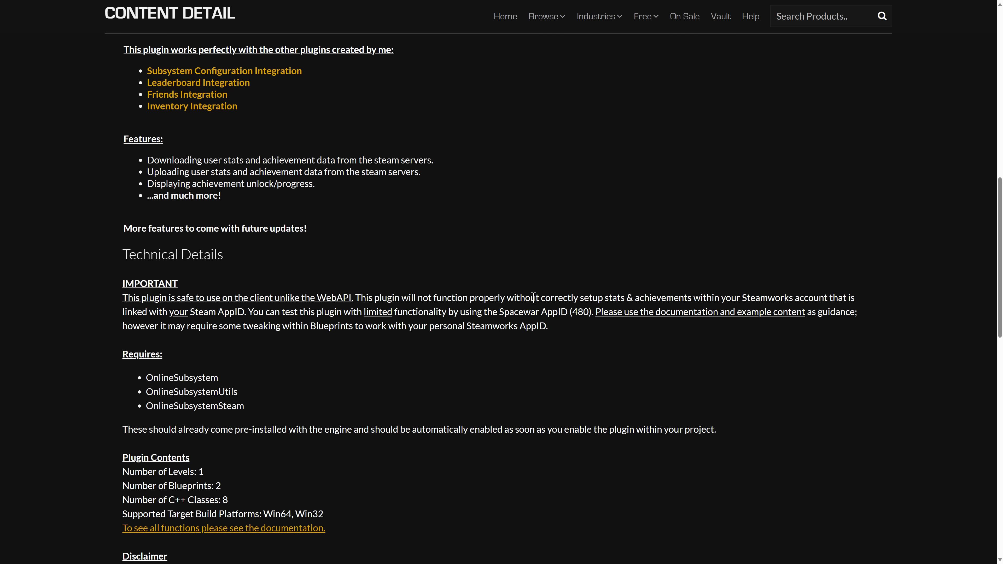
scroll(up, 3)
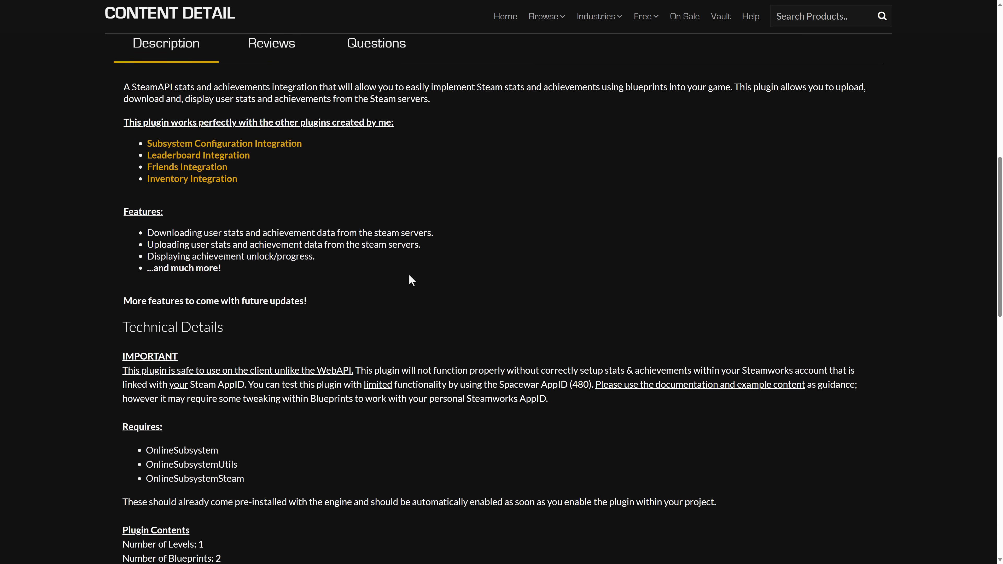
scroll(up, 3)
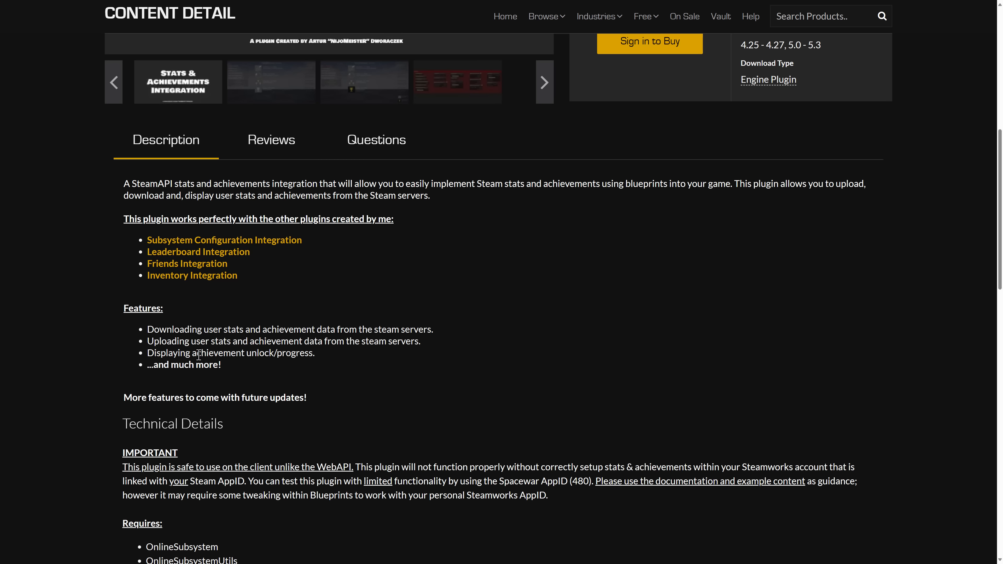
mouse_move(274, 365)
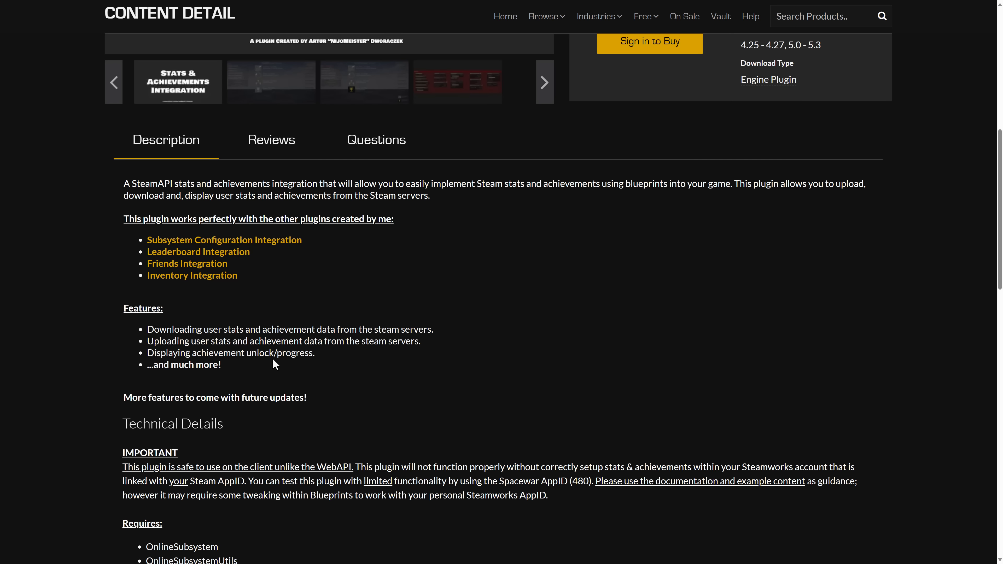
scroll(up, 3)
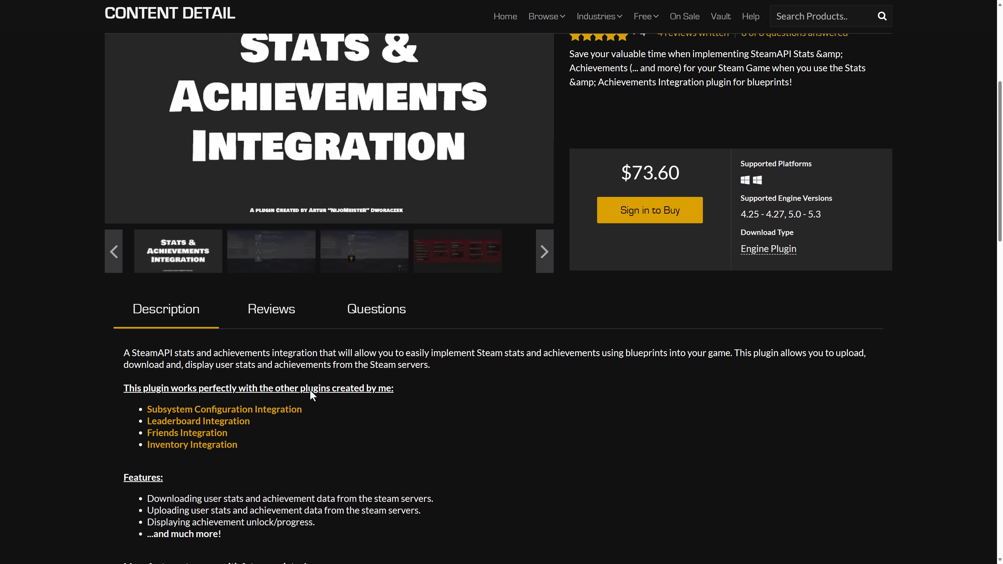
View the Spacewar stats screenshot, then the blueprint nodes screenshot in the gallery.
scroll(up, 3)
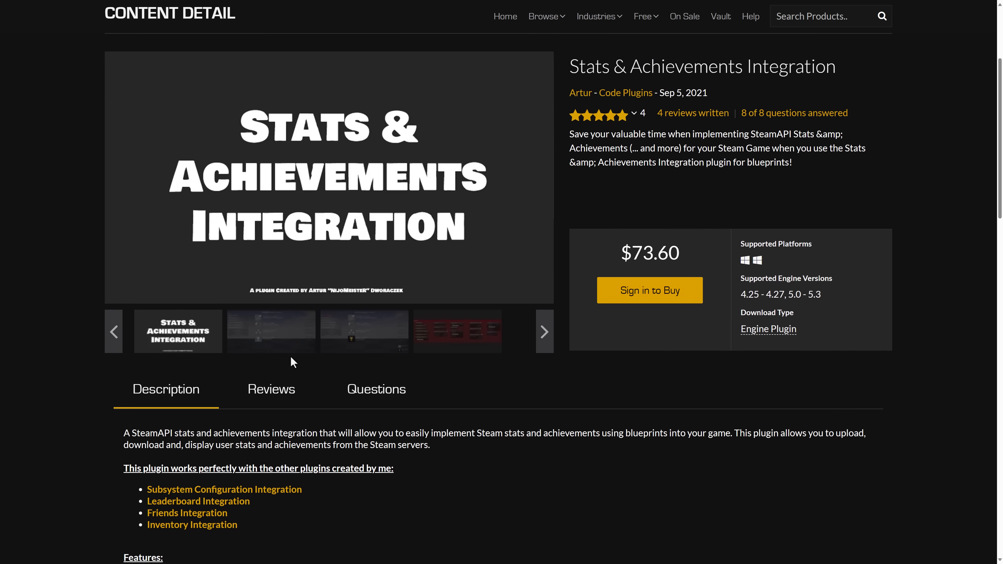
click(271, 331)
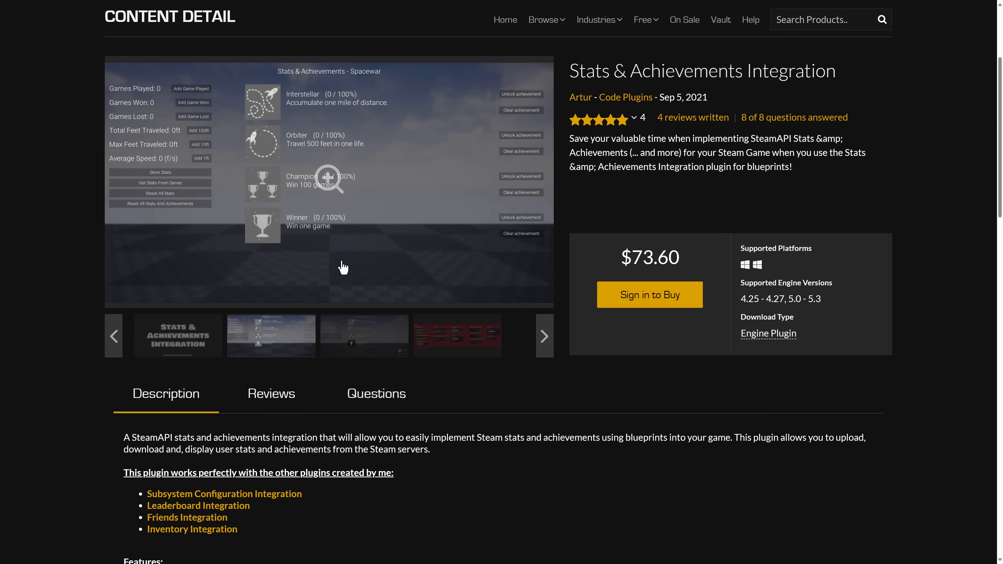
click(457, 336)
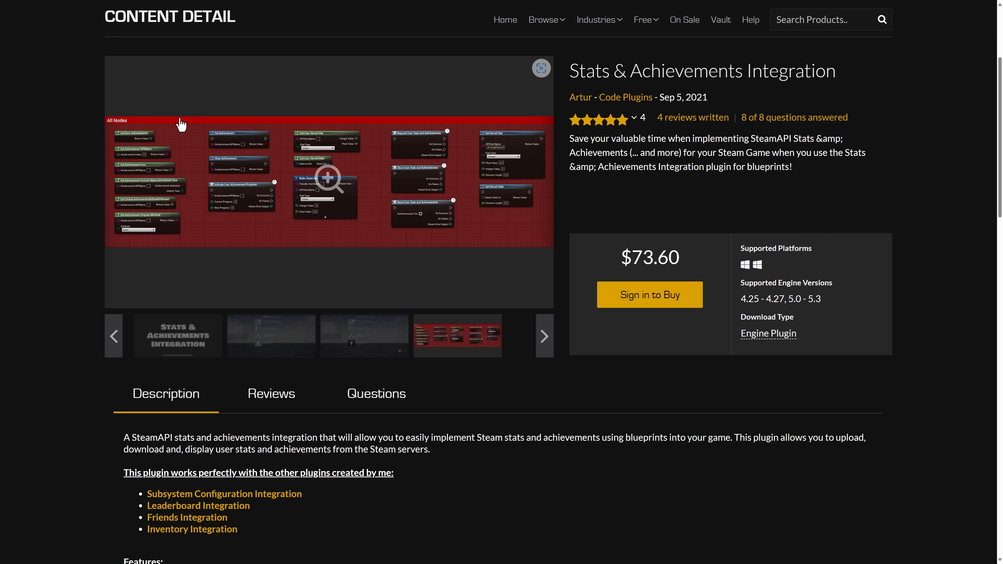
mouse_move(386, 102)
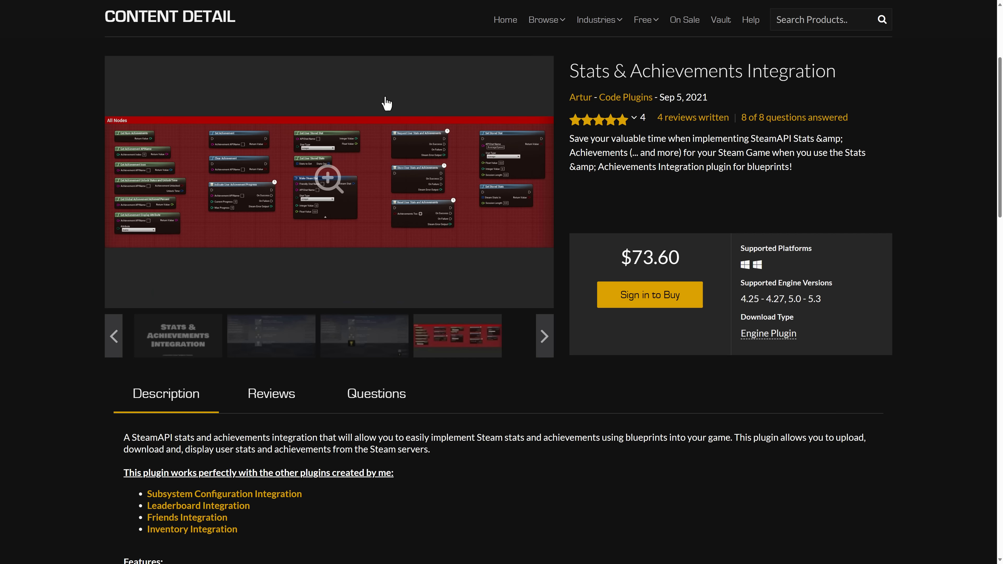
mouse_move(445, 226)
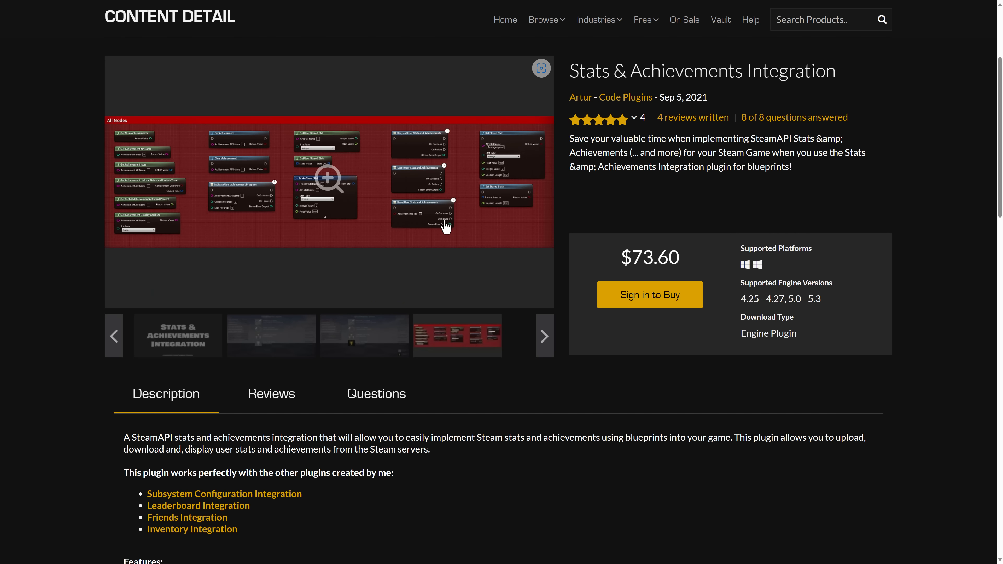
mouse_move(767, 138)
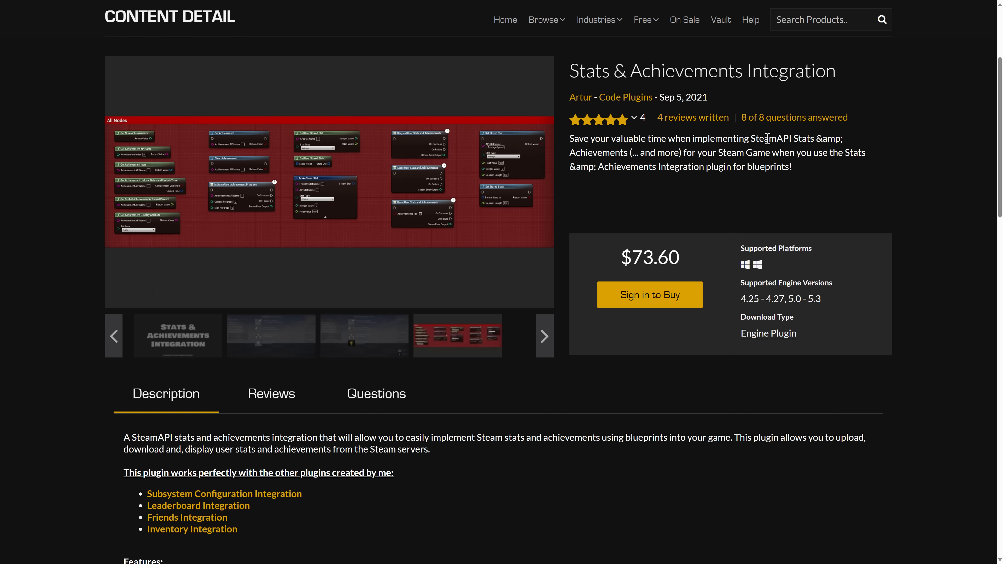
scroll(up, 3)
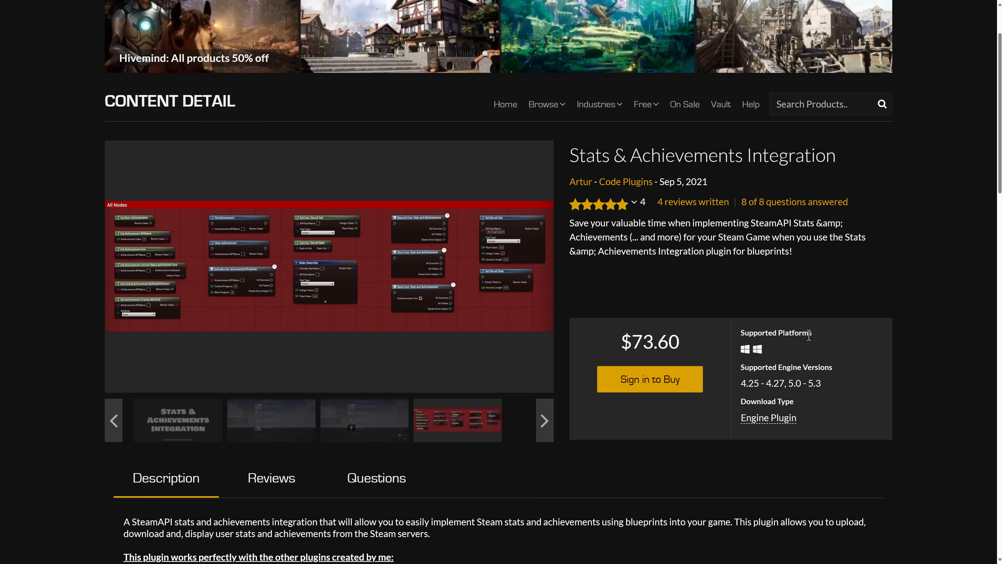
mouse_move(658, 325)
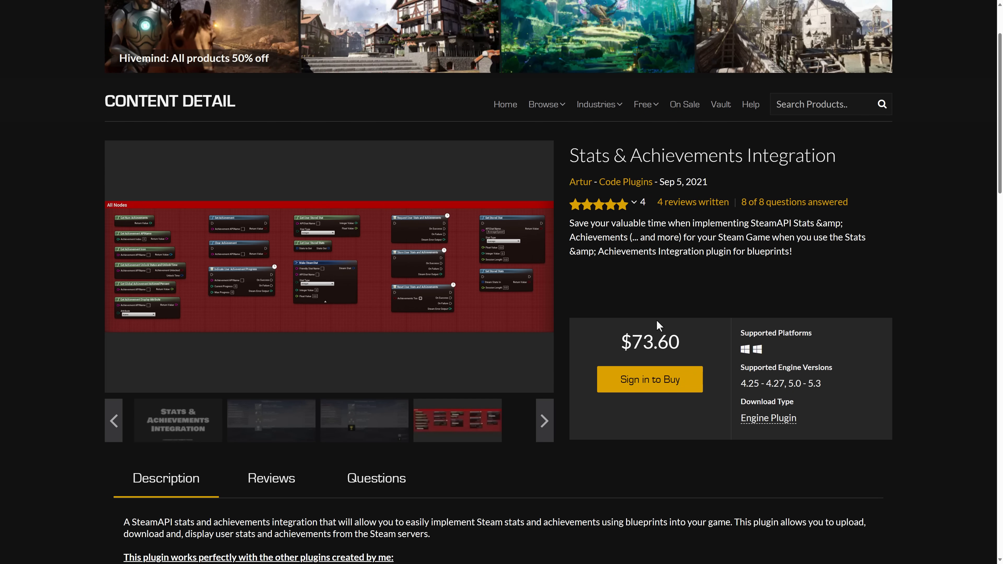
mouse_move(723, 287)
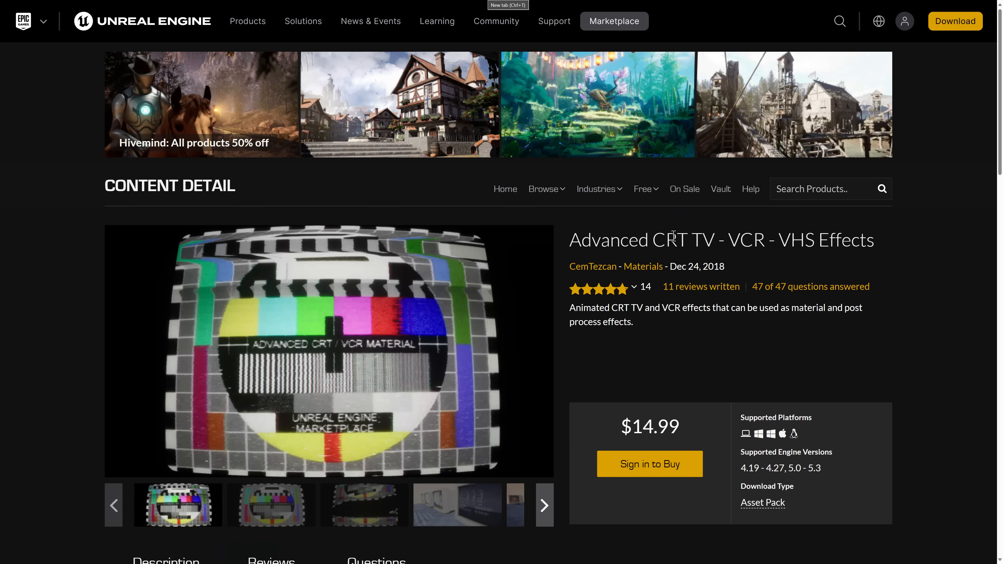
mouse_move(933, 321)
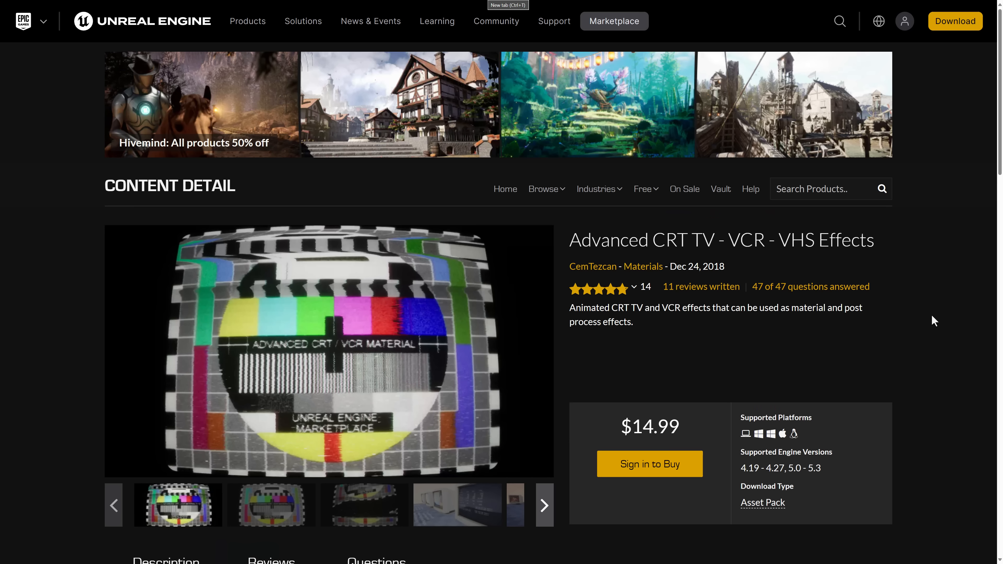